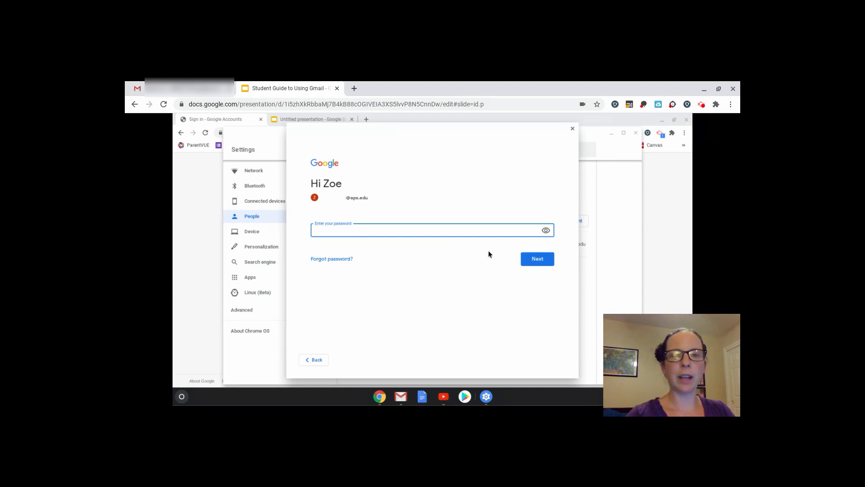
Submit the school account password and accept Google's terms of service.
{"action": "left_click", "coordinate": [536, 258]}
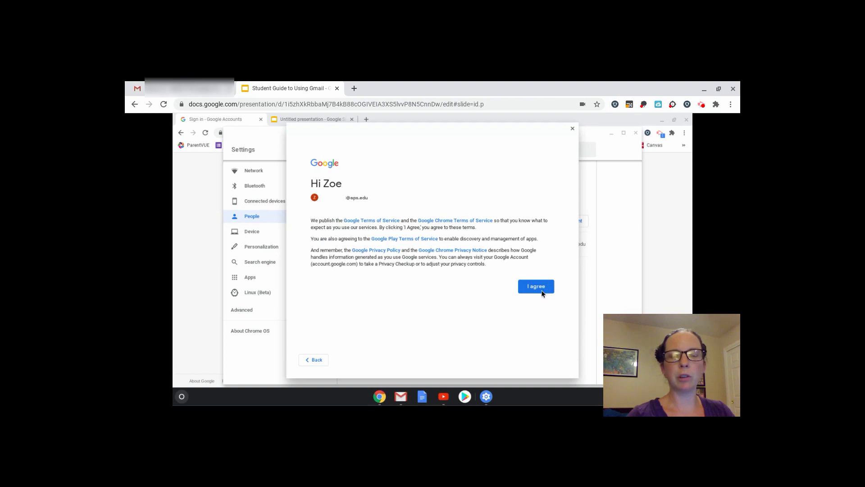
{"action": "left_click", "coordinate": [535, 286]}
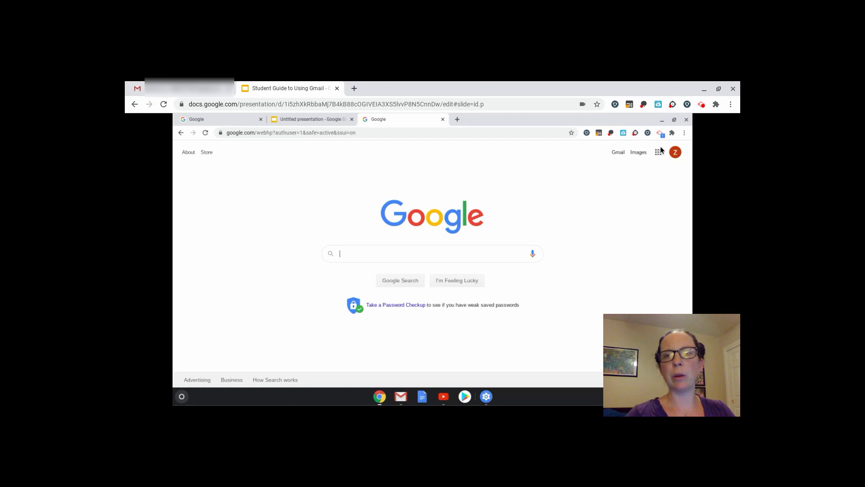
{"action": "mouse_move", "coordinate": [496, 130]}
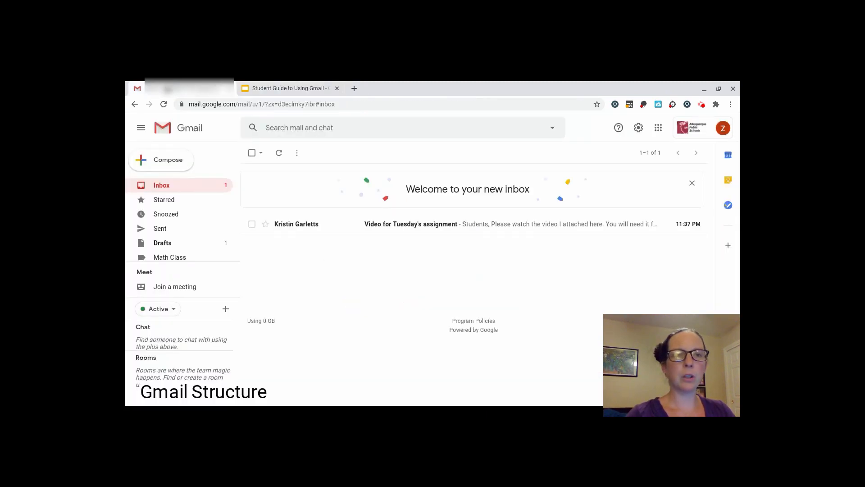
{"action": "mouse_move", "coordinate": [373, 154]}
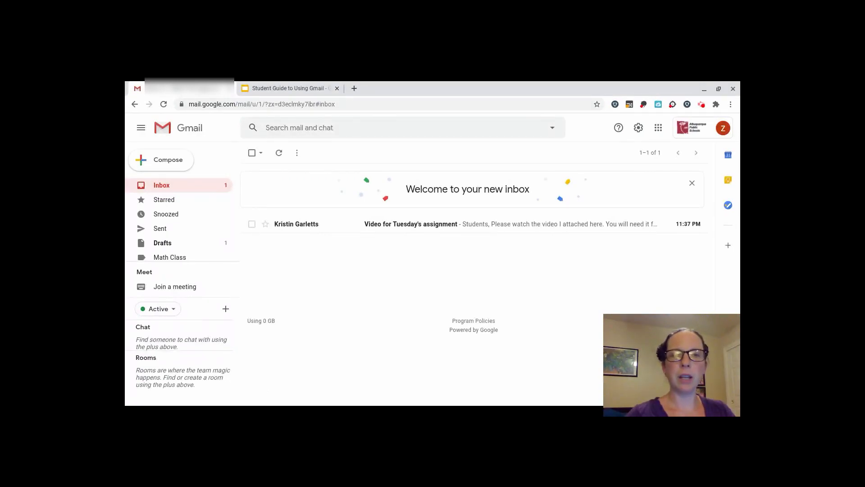
{"action": "mouse_move", "coordinate": [289, 187]}
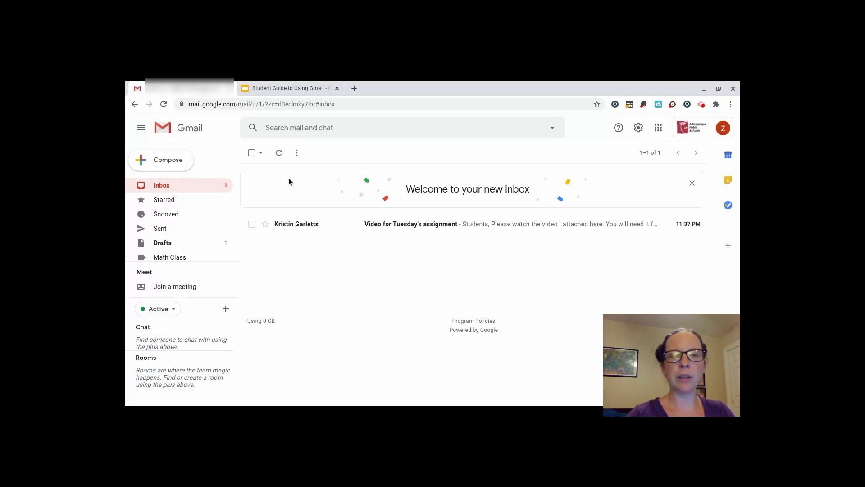
{"action": "mouse_move", "coordinate": [565, 203]}
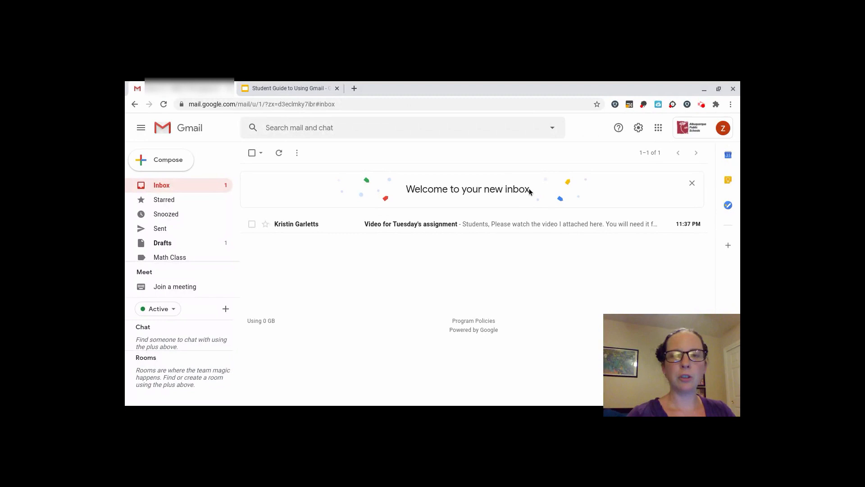
{"action": "mouse_move", "coordinate": [453, 209]}
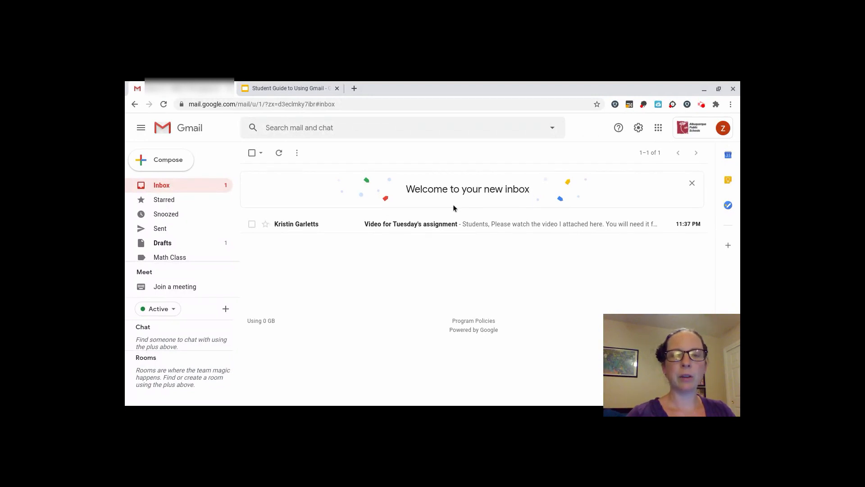
{"action": "mouse_move", "coordinate": [388, 247]}
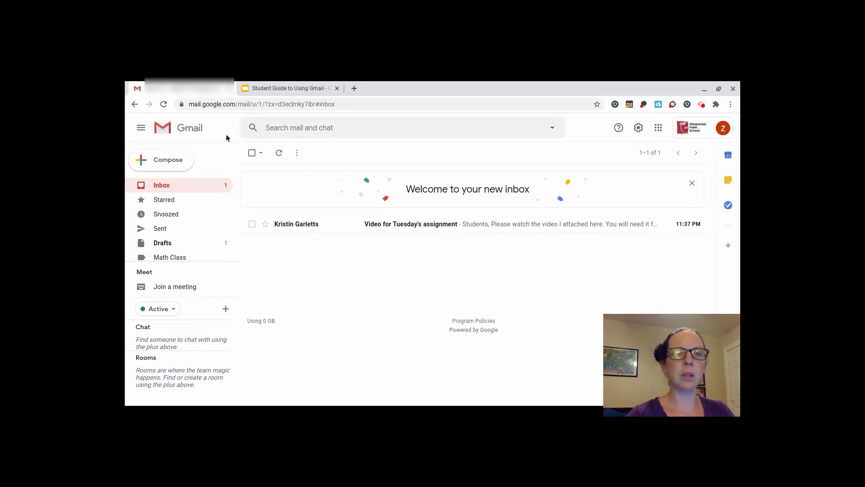
{"action": "mouse_move", "coordinate": [177, 168]}
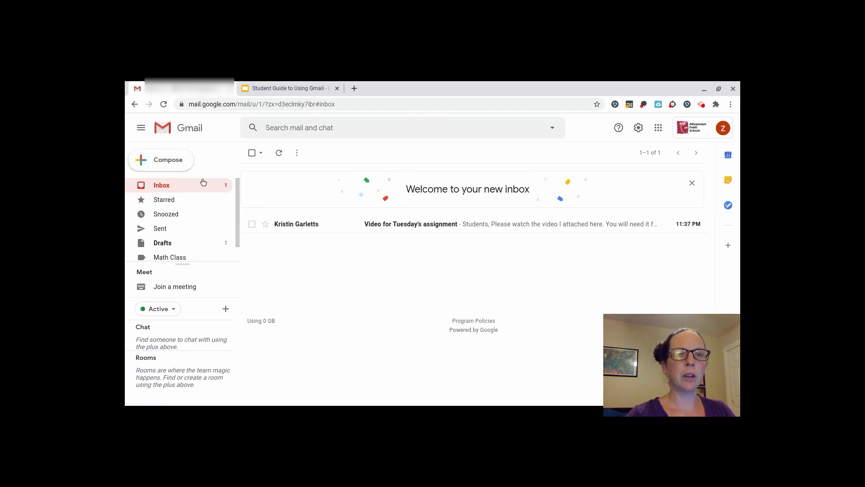
{"action": "mouse_move", "coordinate": [186, 214]}
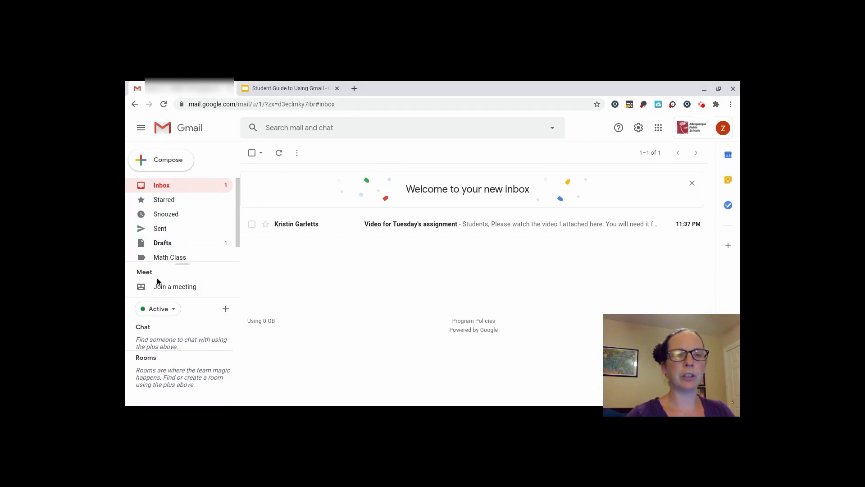
{"action": "mouse_move", "coordinate": [135, 378]}
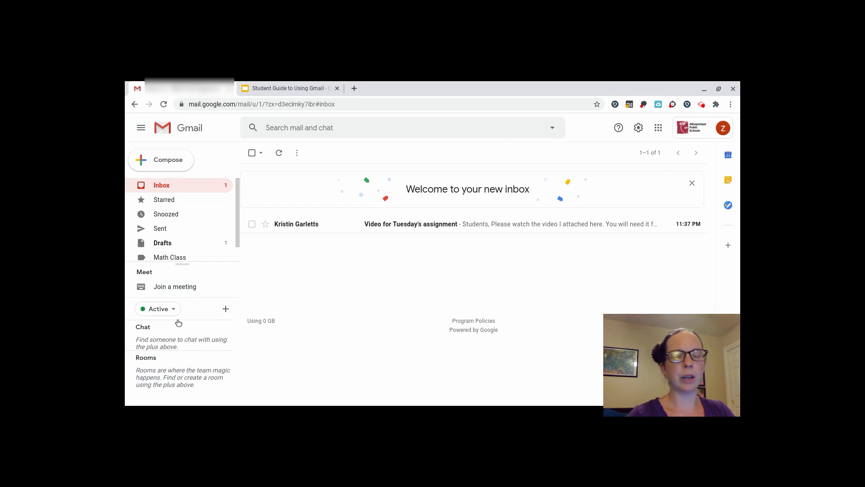
{"action": "mouse_move", "coordinate": [504, 335]}
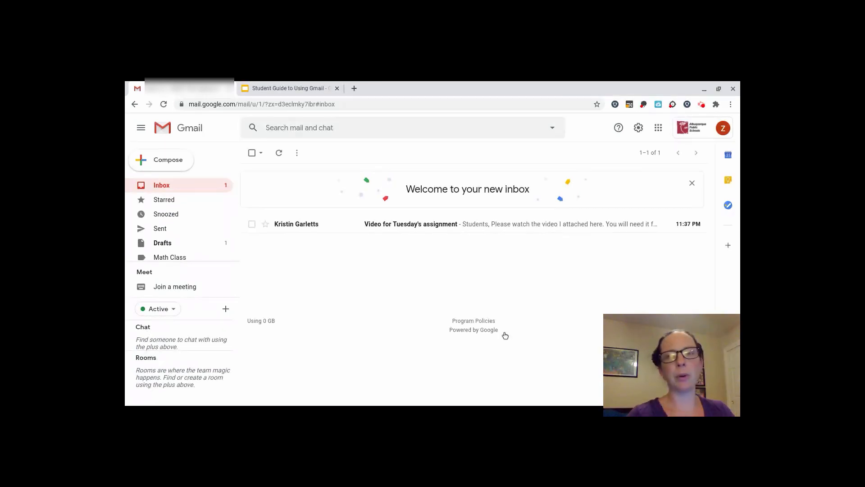
{"action": "mouse_move", "coordinate": [638, 128]}
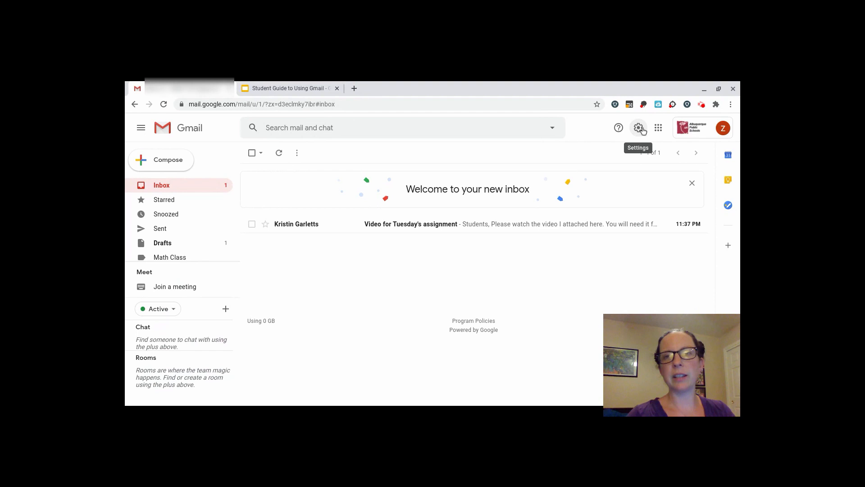
{"action": "mouse_move", "coordinate": [656, 133]}
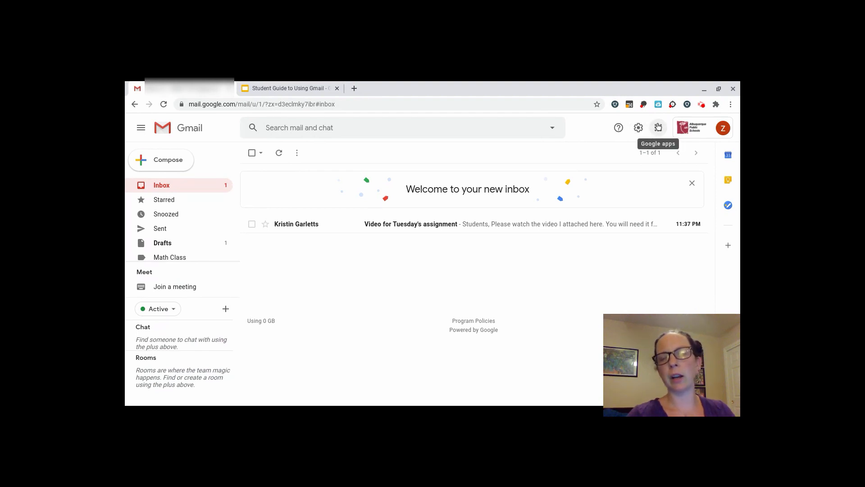
{"action": "mouse_move", "coordinate": [657, 127]}
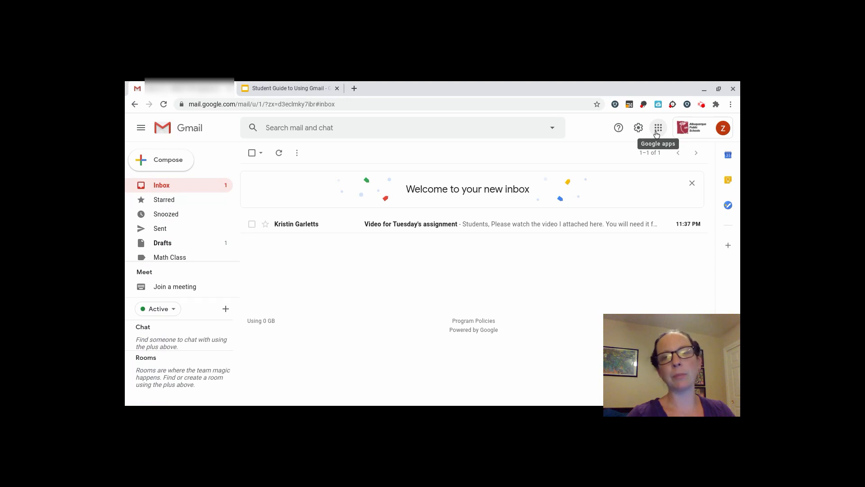
{"action": "mouse_move", "coordinate": [722, 128]}
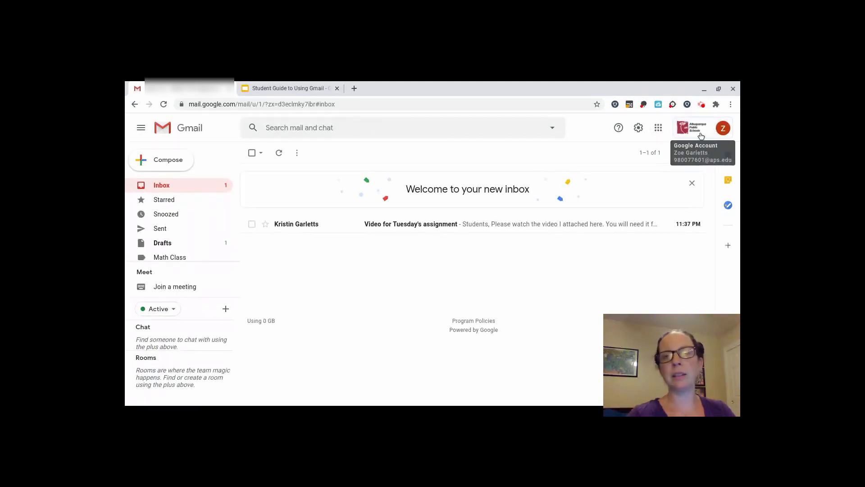
{"action": "mouse_move", "coordinate": [583, 157]}
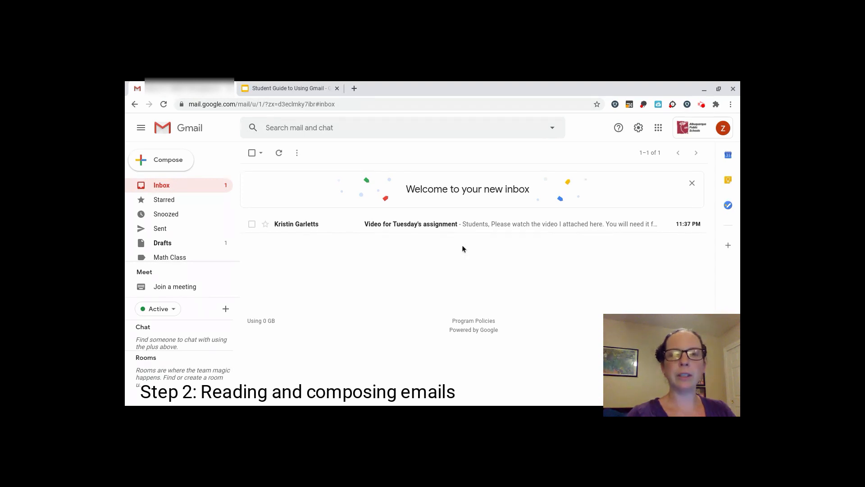
{"action": "mouse_move", "coordinate": [436, 223]}
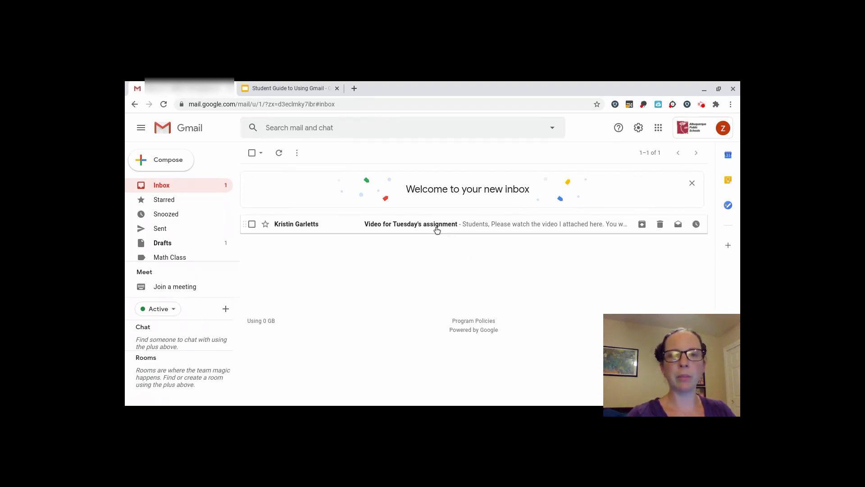
Open the teacher's 'Video for Tuesday's assignment' email from the inbox.
{"action": "left_click", "coordinate": [410, 223]}
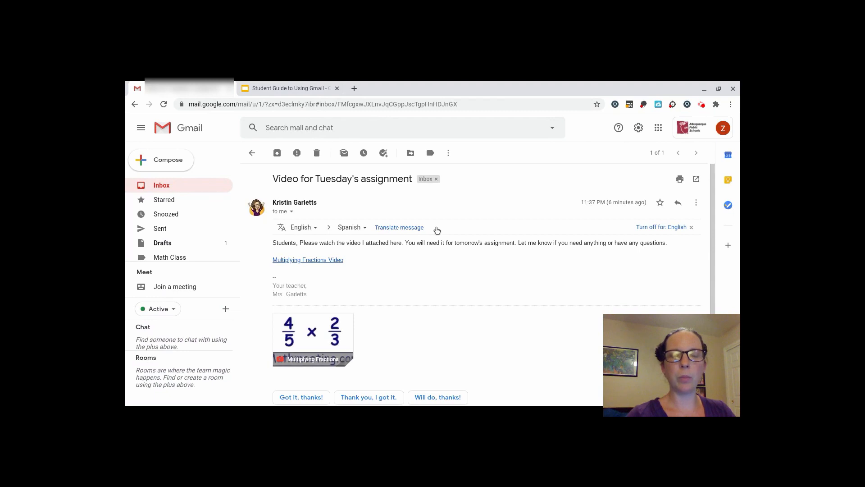
{"action": "mouse_move", "coordinate": [445, 252]}
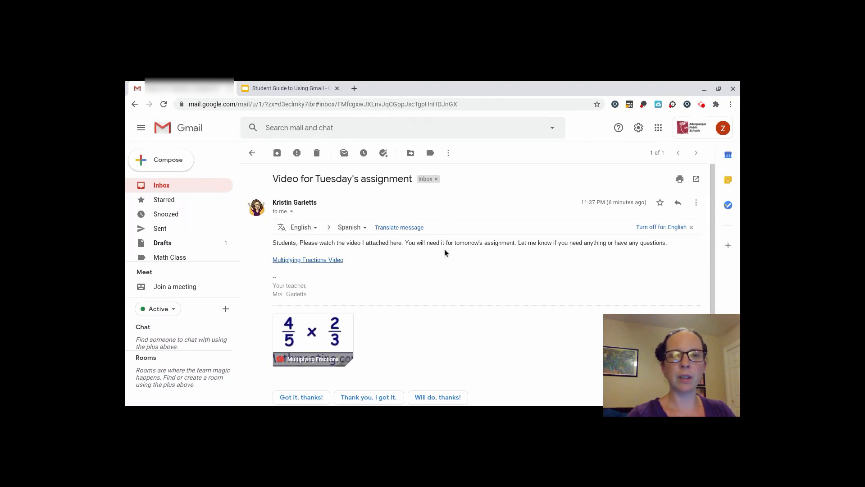
{"action": "mouse_move", "coordinate": [438, 255]}
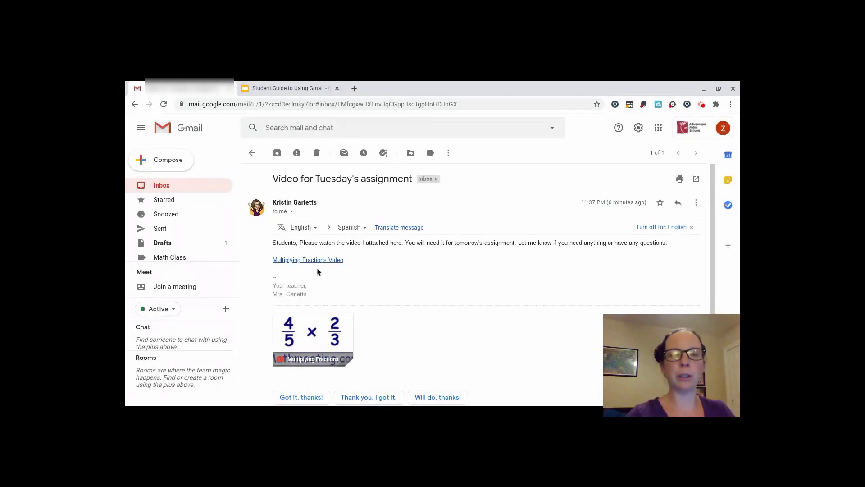
{"action": "mouse_move", "coordinate": [300, 325]}
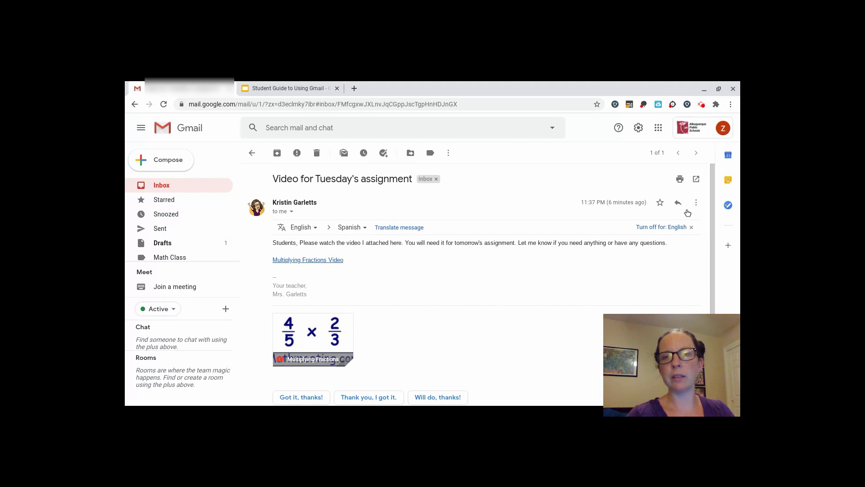
{"action": "mouse_move", "coordinate": [678, 202]}
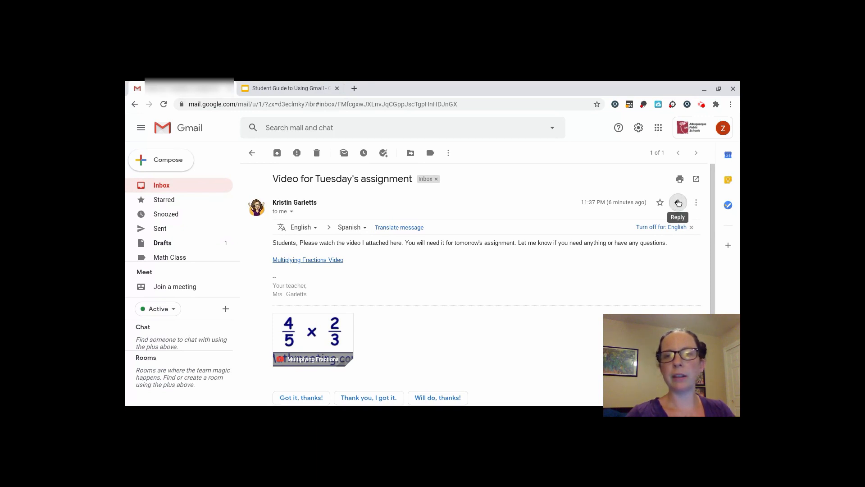
{"action": "left_click", "coordinate": [678, 201]}
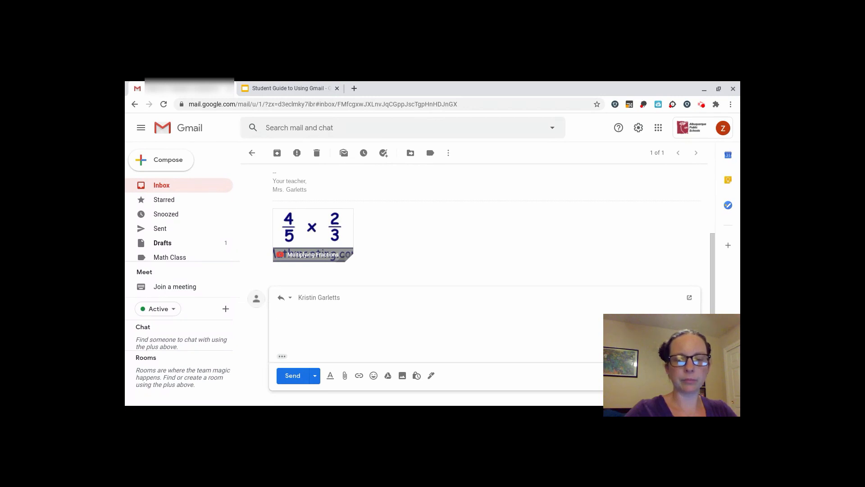
{"action": "type", "text": "D"}
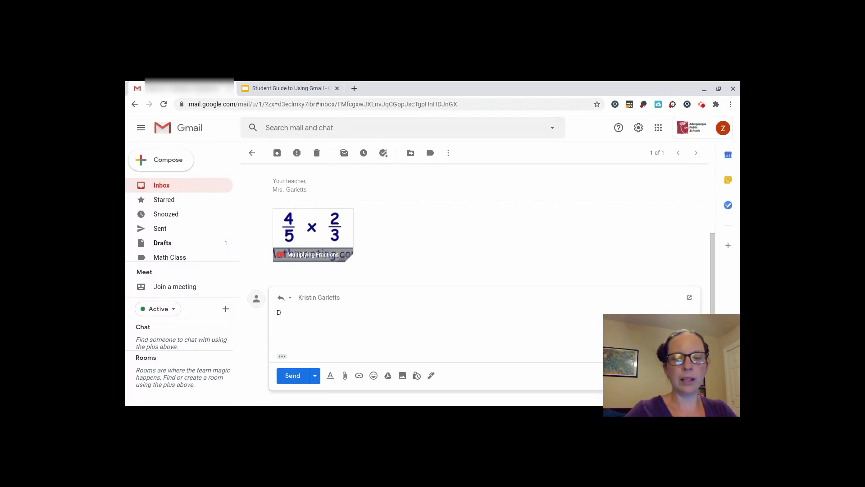
{"action": "type", "text": "ear Mrs. Garletts,"}
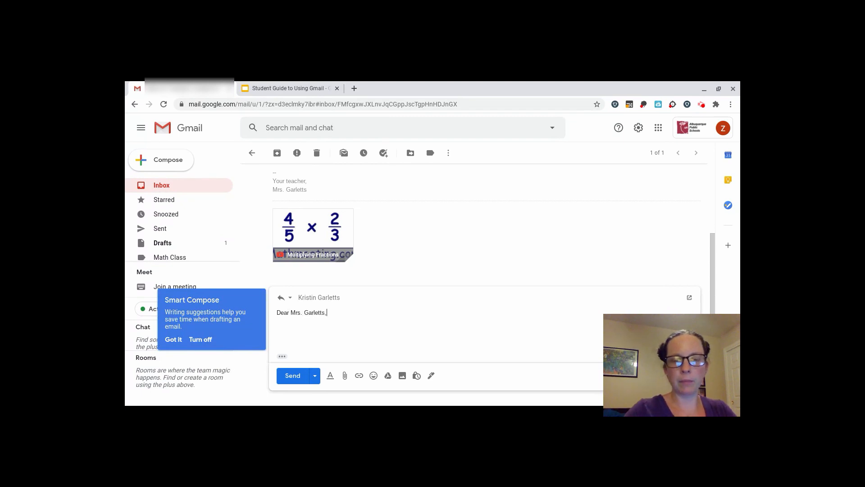
{"action": "type", "text": "Thank you for your help."}
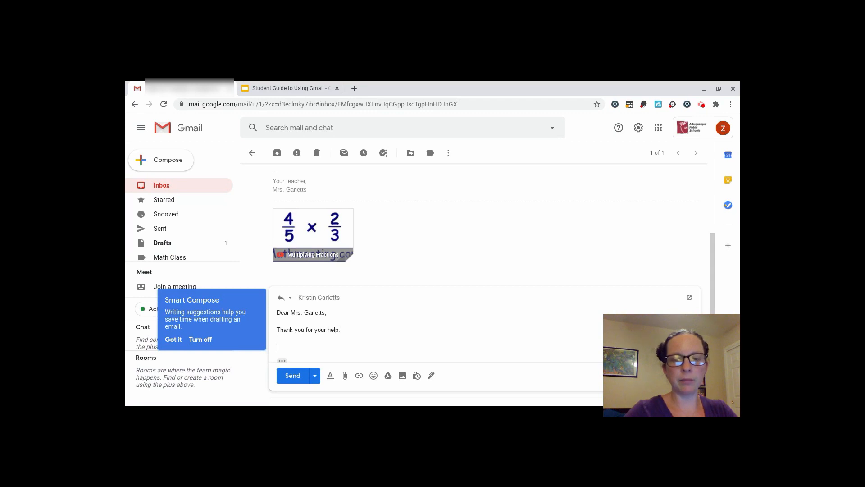
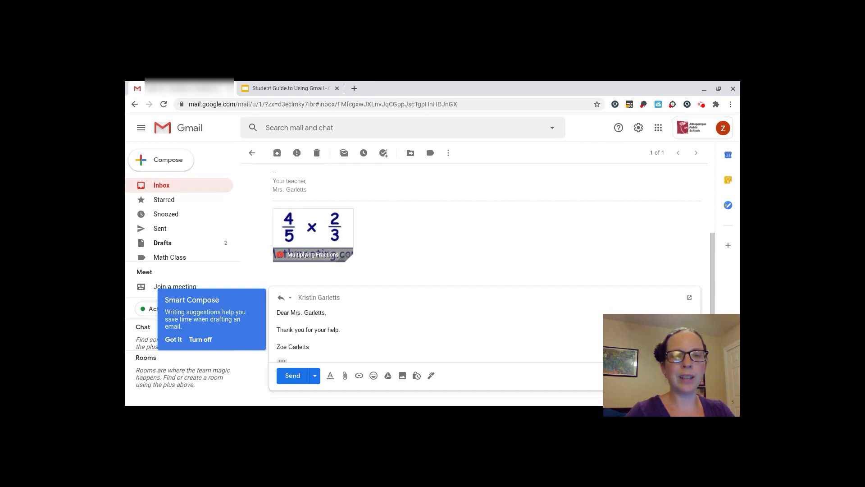
{"action": "mouse_move", "coordinate": [375, 286]}
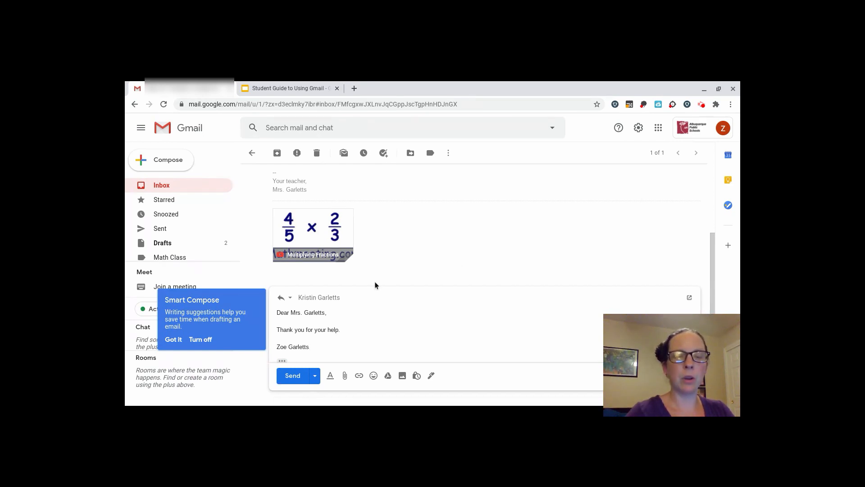
{"action": "mouse_move", "coordinate": [292, 375]}
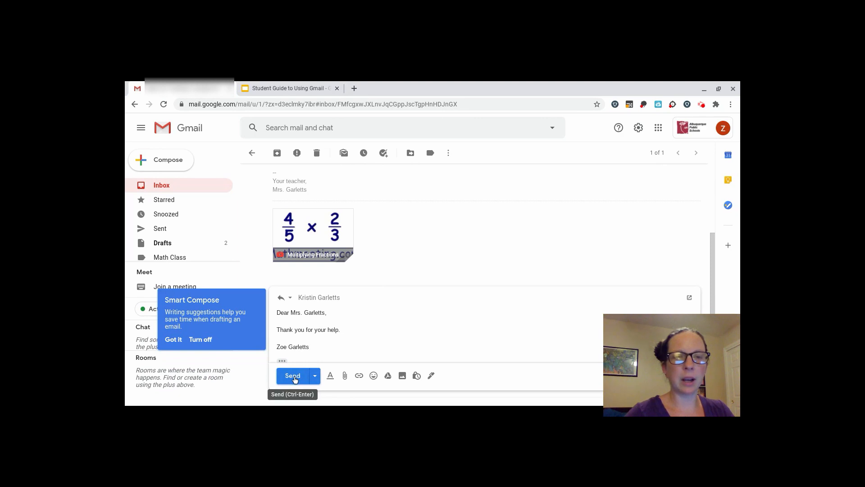
Send the thank-you reply and bring up the Move to label list.
{"action": "left_click", "coordinate": [292, 375]}
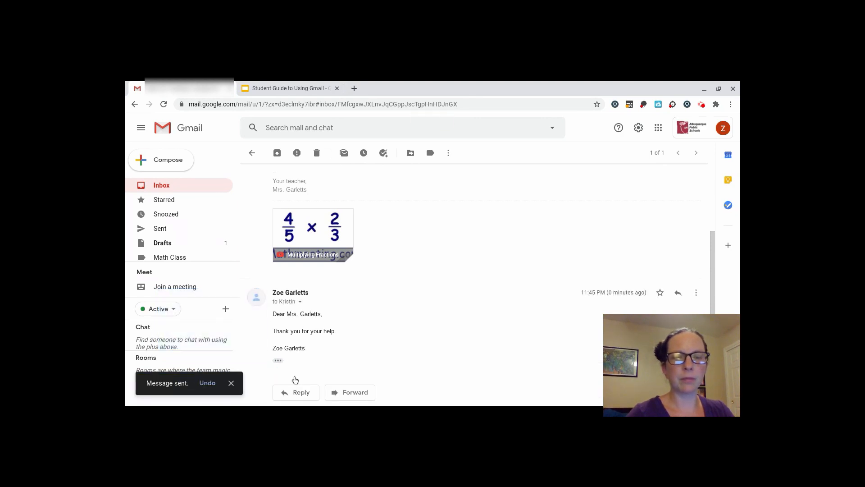
{"action": "mouse_move", "coordinate": [395, 238]}
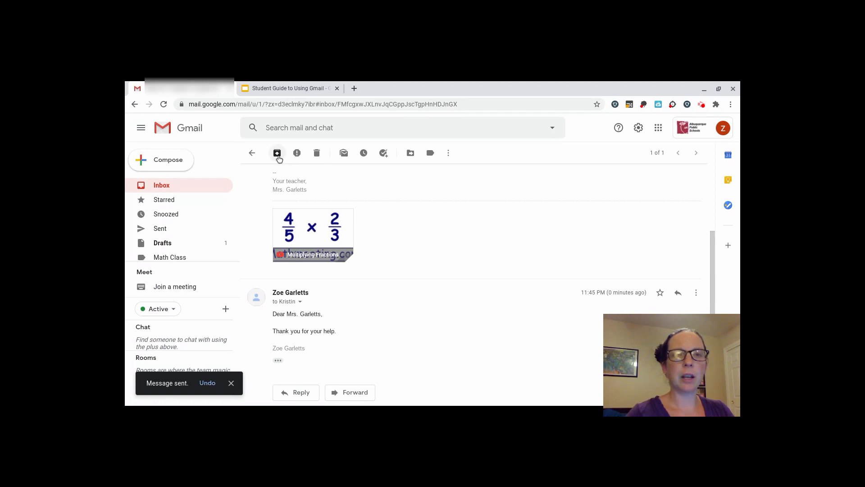
{"action": "mouse_move", "coordinate": [276, 153]}
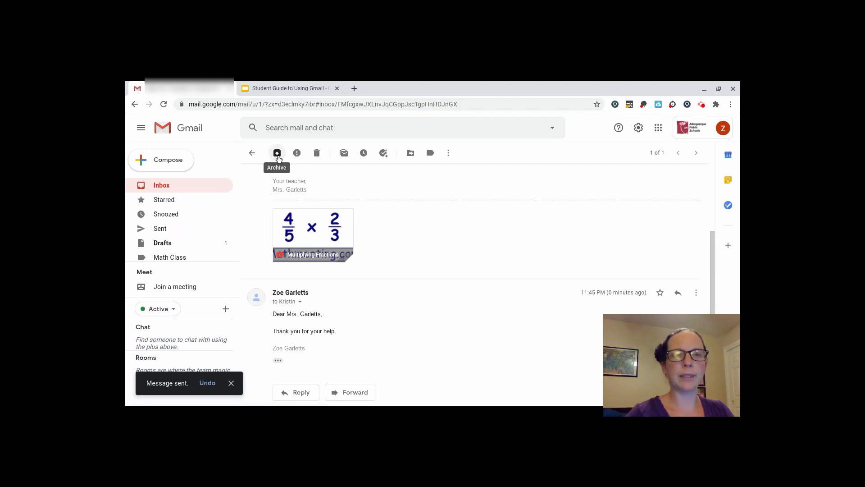
{"action": "mouse_move", "coordinate": [297, 152]}
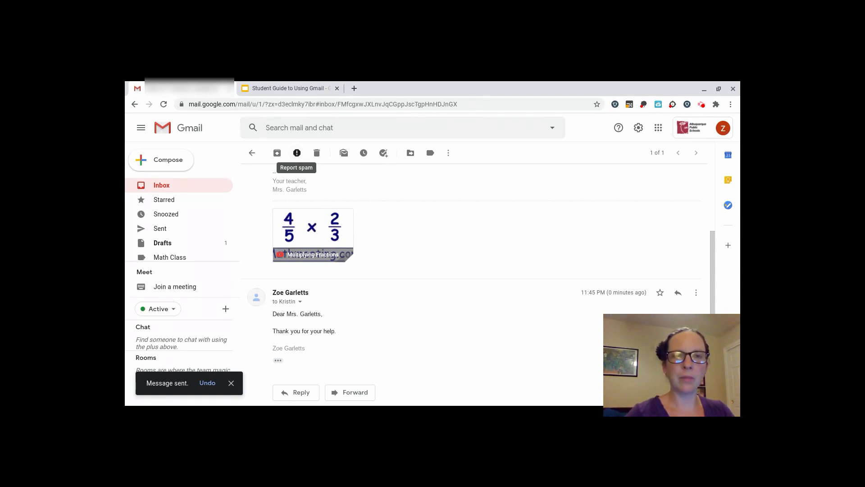
{"action": "mouse_move", "coordinate": [316, 152]}
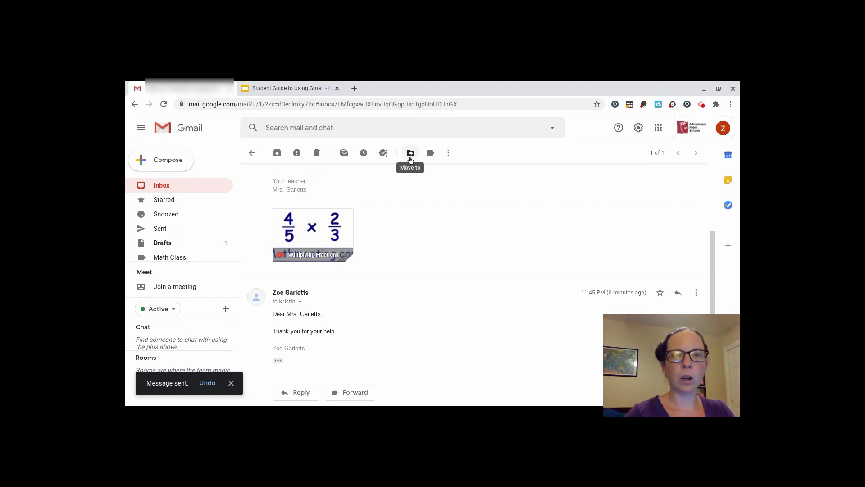
{"action": "left_click", "coordinate": [410, 153]}
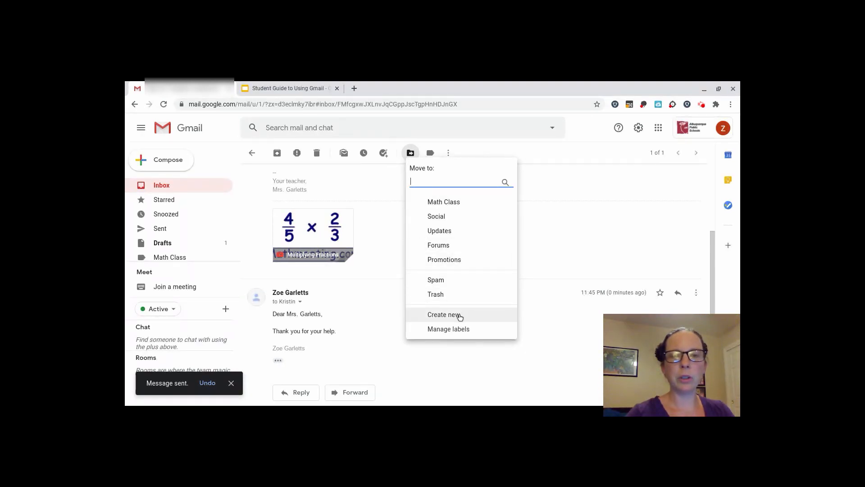
Move the conversation into a new 'Algebra class' label and scroll the sidebar to find it.
{"action": "left_click", "coordinate": [443, 314]}
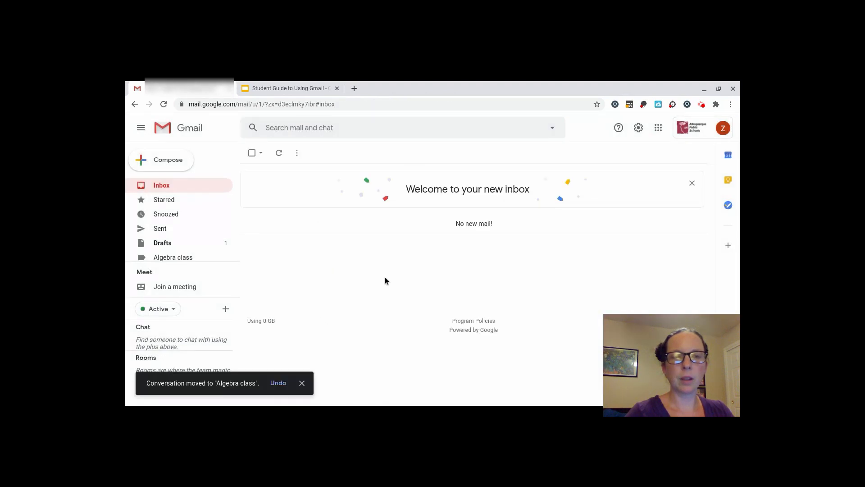
{"action": "mouse_move", "coordinate": [297, 253]}
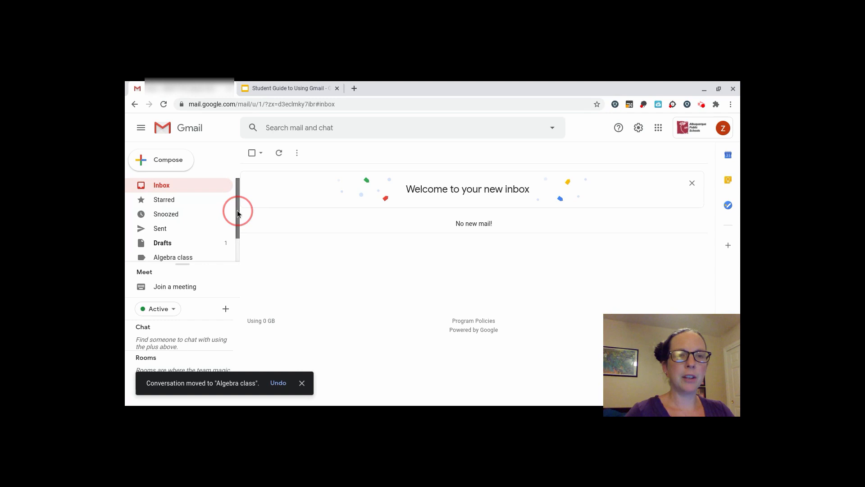
{"action": "scroll", "scroll_direction": "down", "scroll_amount": 3}
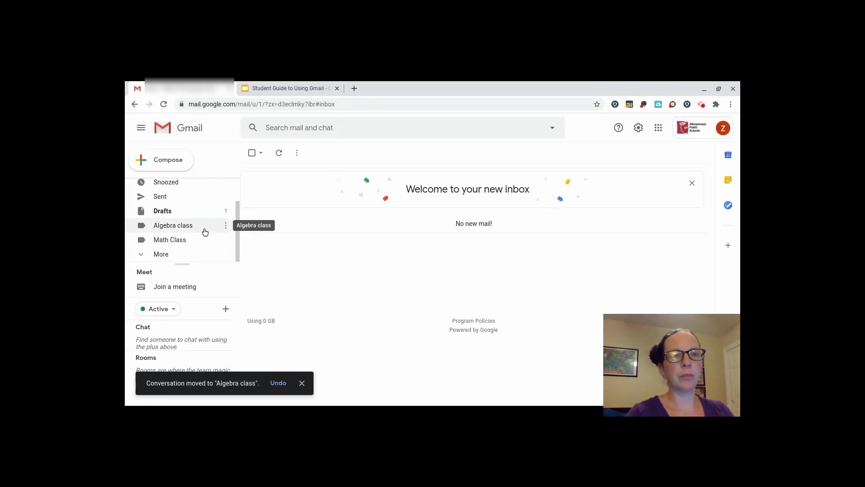
Open the 'Algebra class' label in the sidebar to view the teacher's conversation.
{"action": "left_click", "coordinate": [173, 225]}
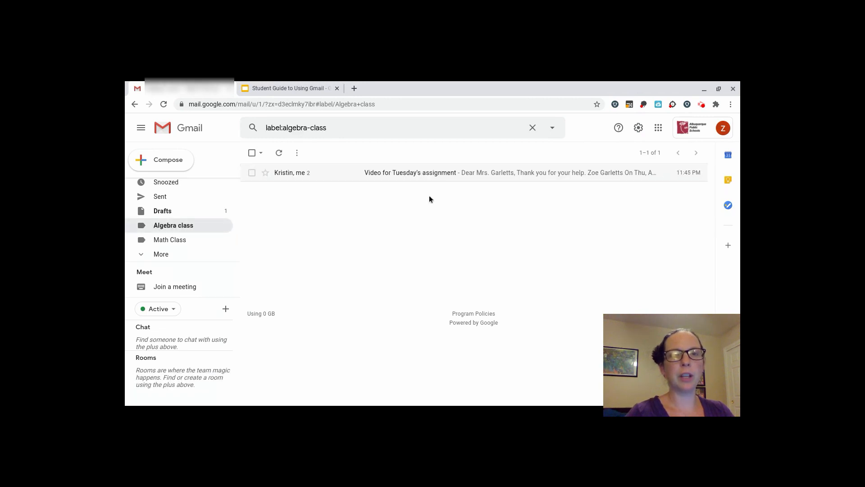
{"action": "mouse_move", "coordinate": [390, 214]}
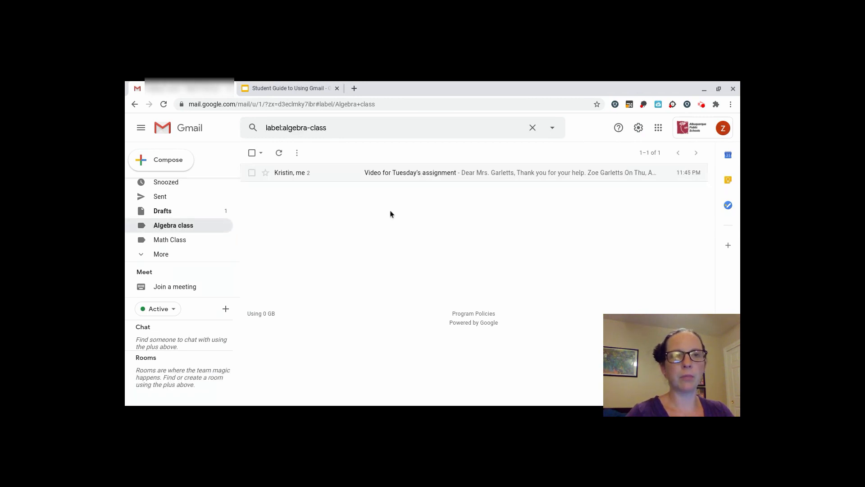
{"action": "mouse_move", "coordinate": [267, 213]}
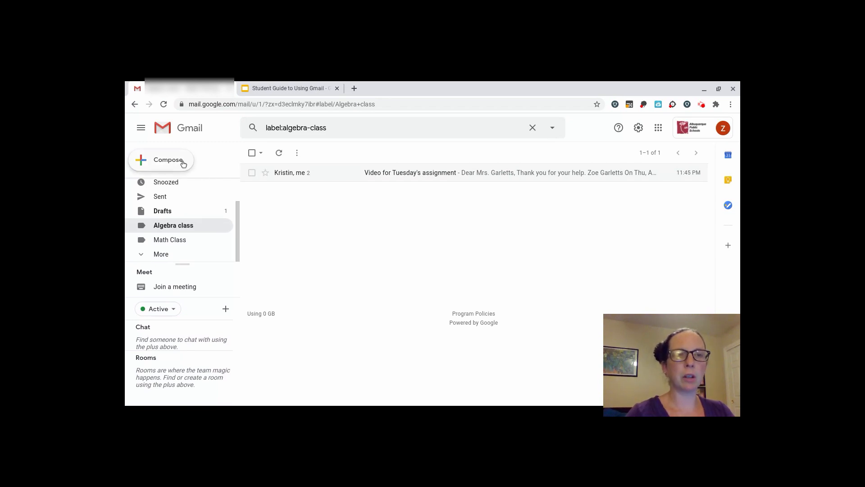
{"action": "left_click", "coordinate": [167, 160]}
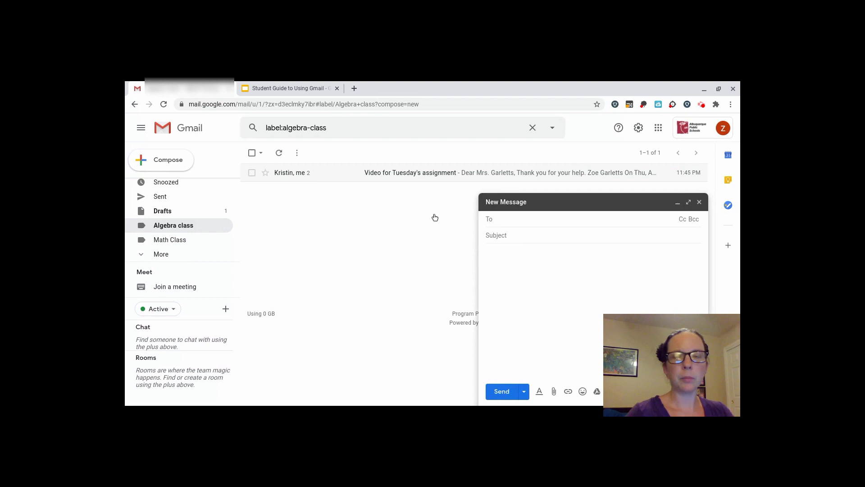
{"action": "mouse_move", "coordinate": [689, 202]}
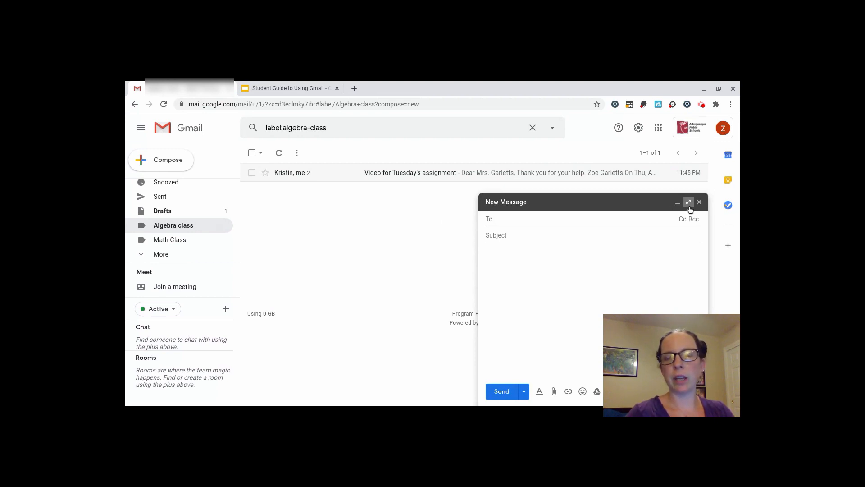
{"action": "left_click", "coordinate": [688, 202]}
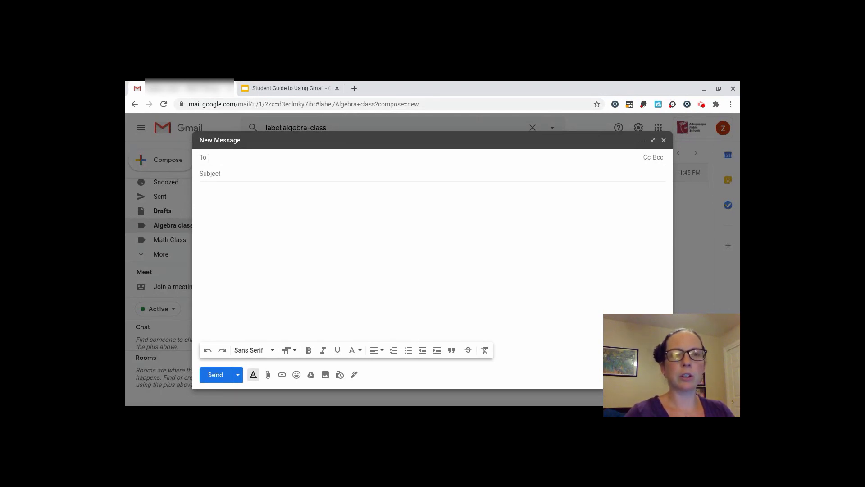
{"action": "type", "text": "garletts"}
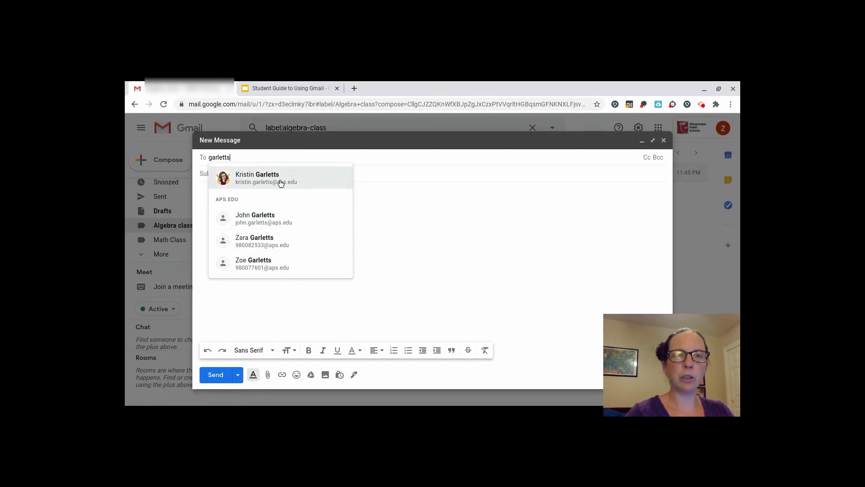
{"action": "left_click", "coordinate": [257, 178]}
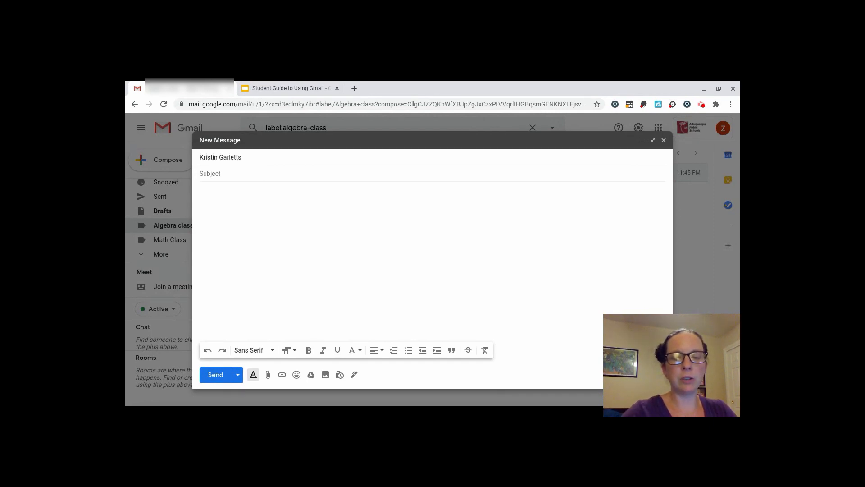
Write subject 'Help with homework' and a signed body asking about number 2.
{"action": "type", "text": "English class,"}
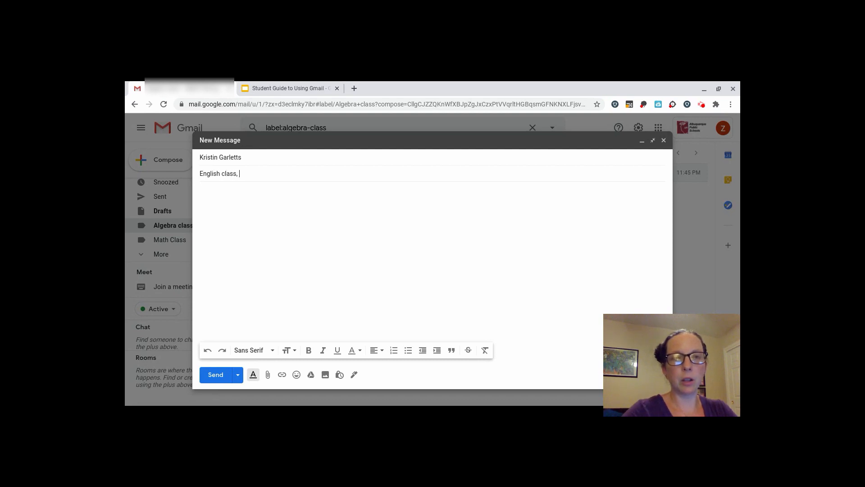
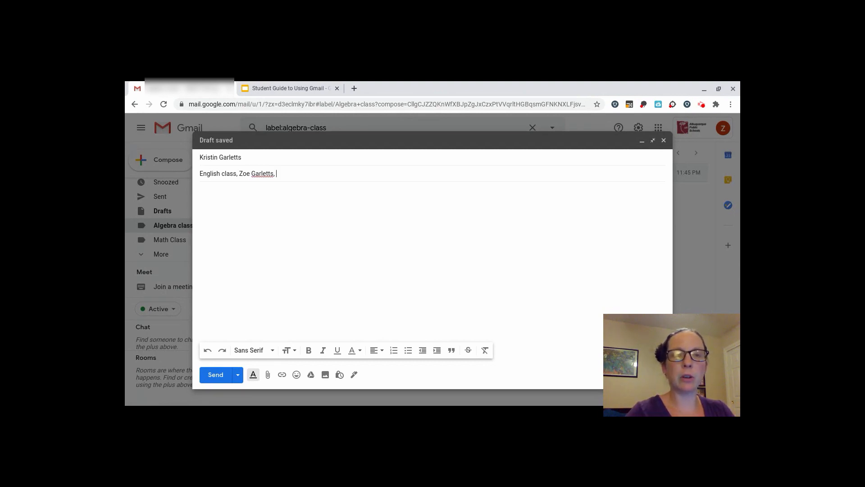
{"action": "type", "text": "Help"}
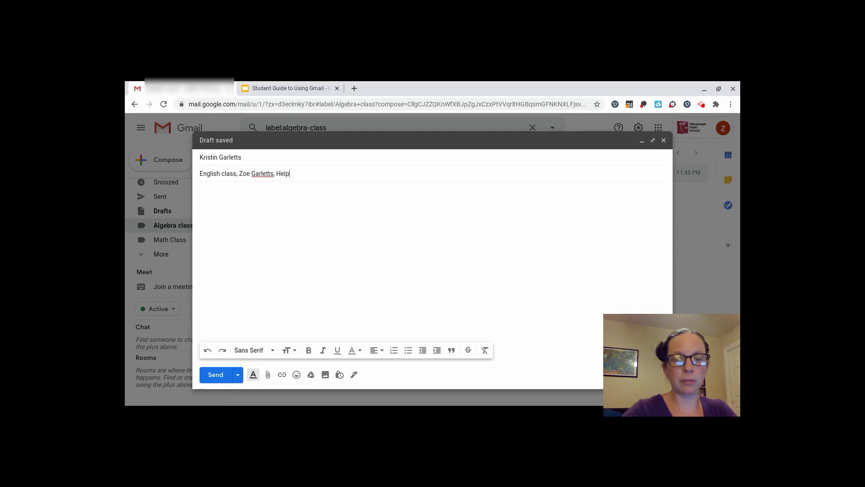
{"action": "type", "text": "with homework"}
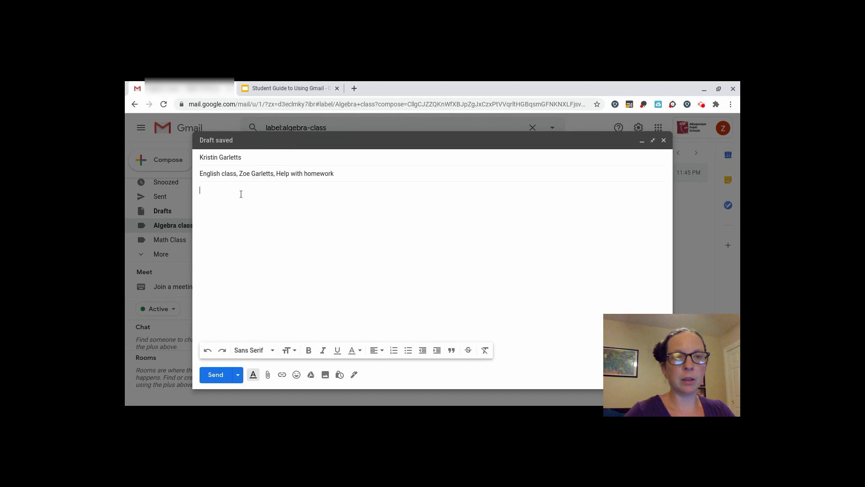
{"action": "type", "text": "Mrs"}
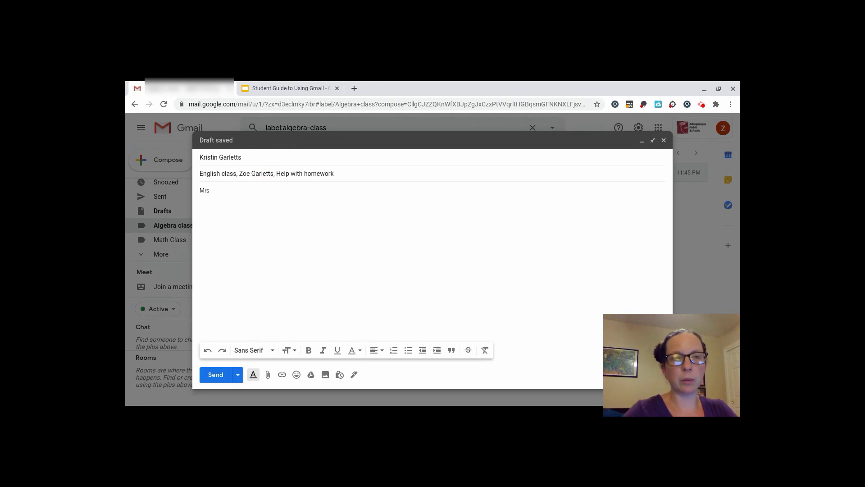
{"action": "type", "text": ". Garletts,"}
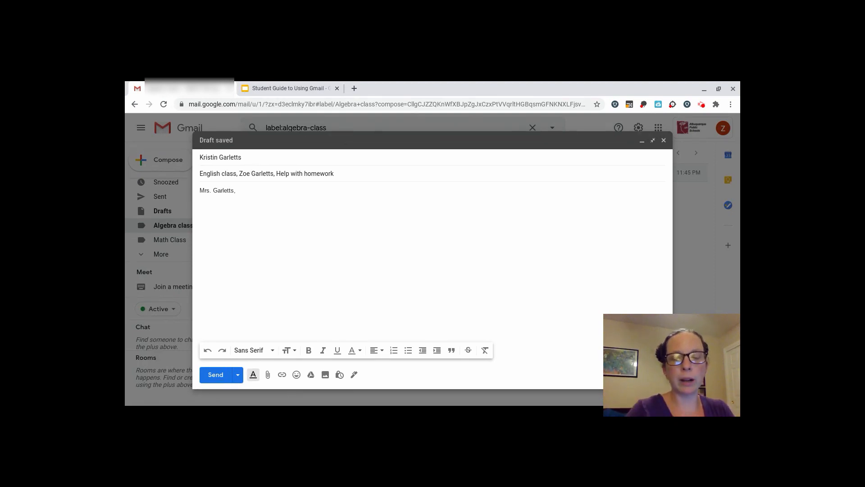
{"action": "type", "text": "I need help with last night's homework. I don't understand number 2."}
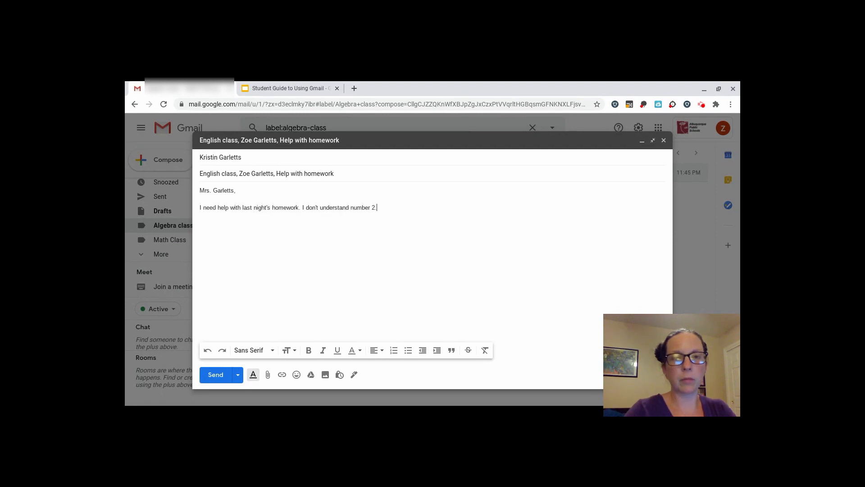
{"action": "type", "text": "Tha"}
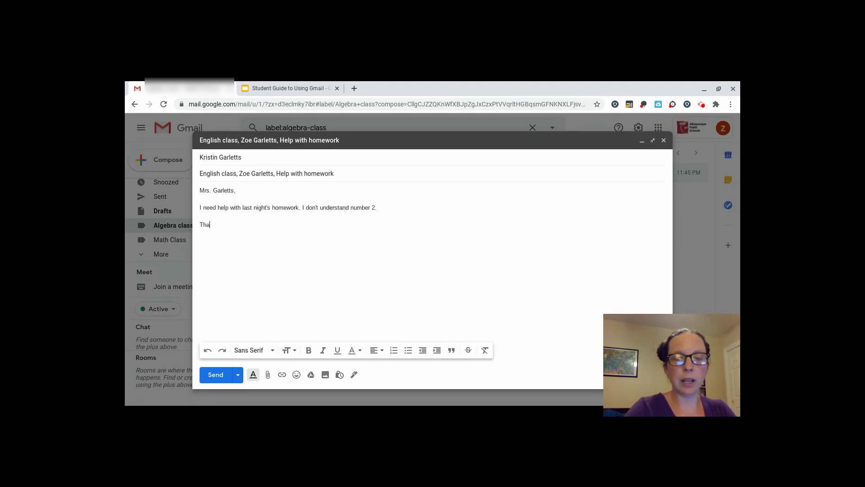
{"action": "type", "text": "nks,"}
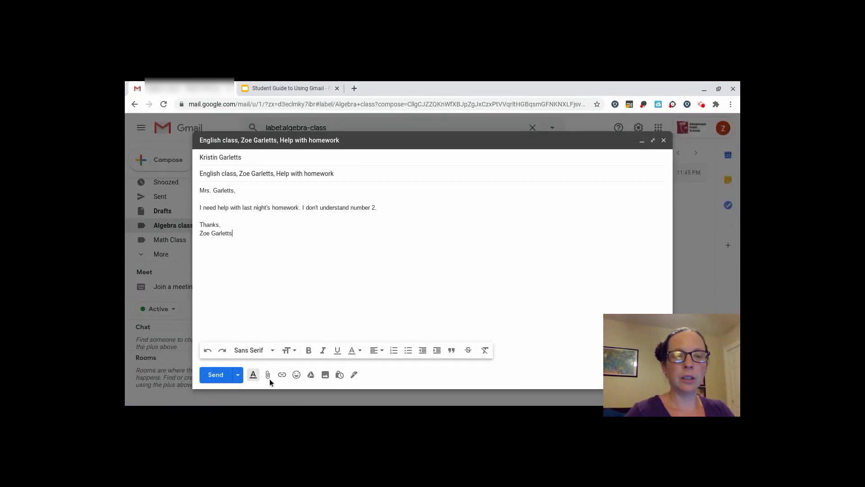
{"action": "mouse_move", "coordinate": [268, 374]}
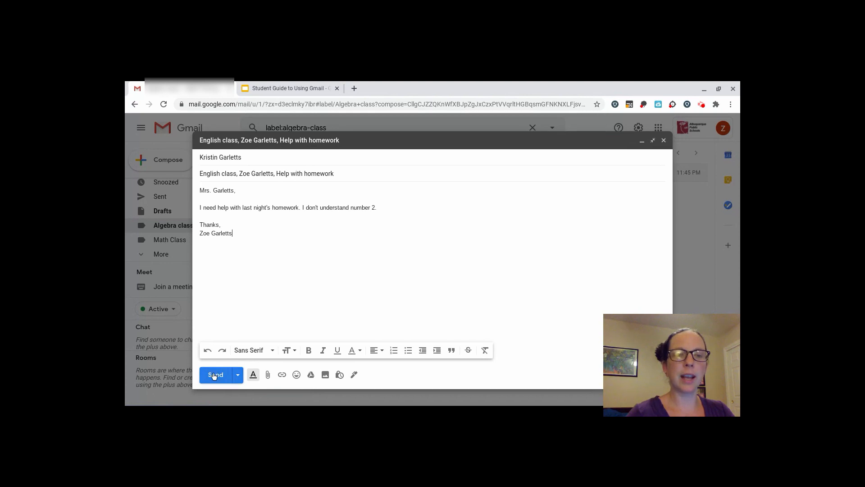
Send, undo, add 'I also need help with number 4.' and resend the email.
{"action": "left_click", "coordinate": [216, 374]}
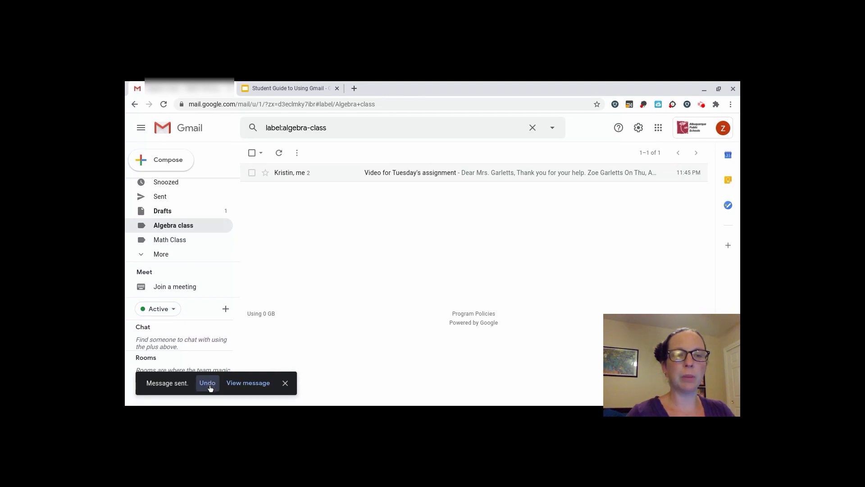
{"action": "left_click", "coordinate": [207, 383]}
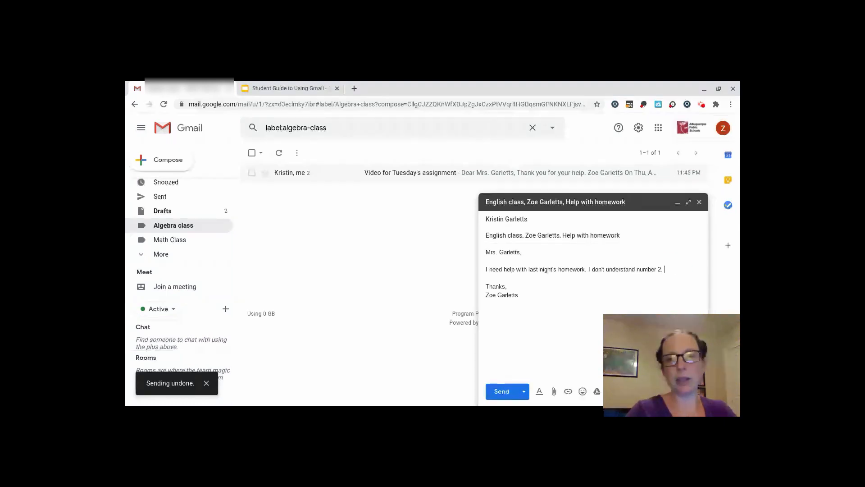
{"action": "type", "text": "I also need help with number 4."}
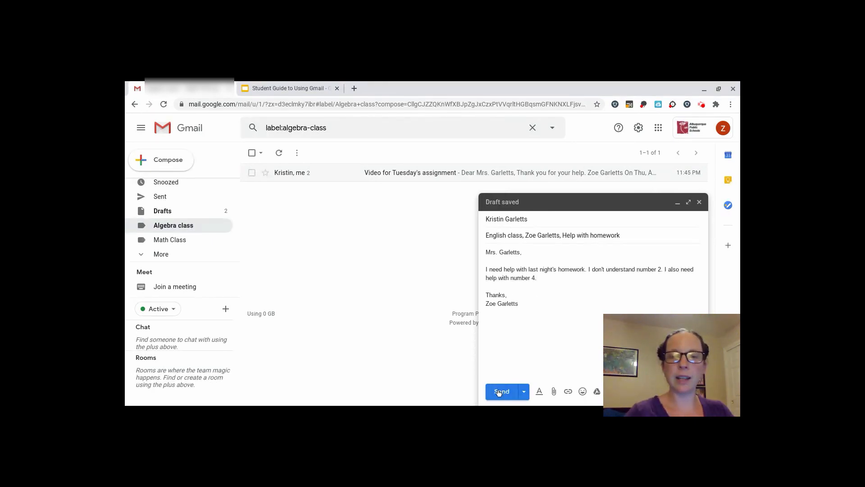
{"action": "left_click", "coordinate": [500, 391]}
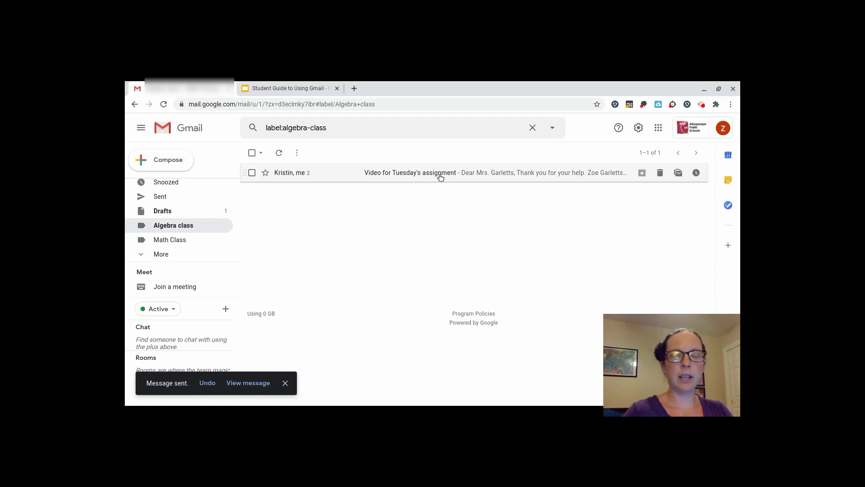
Translate the Tuesday assignment email into Spanish, then show the original English.
{"action": "left_click", "coordinate": [410, 172]}
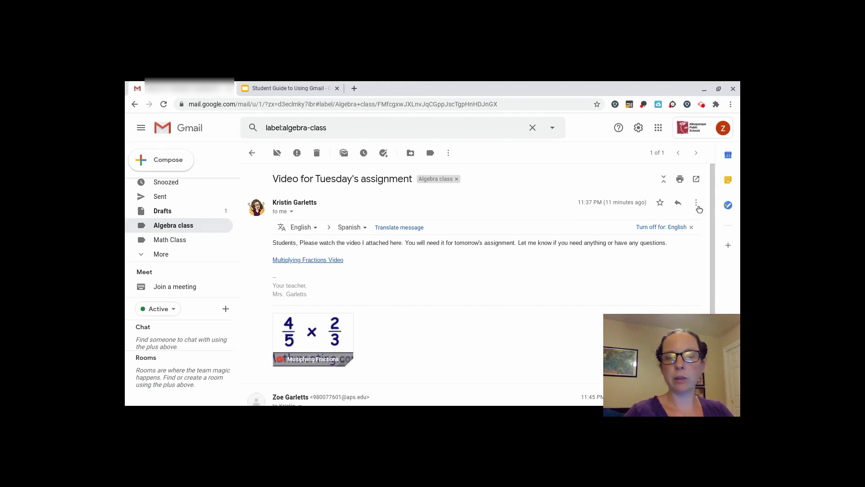
{"action": "mouse_move", "coordinate": [695, 201]}
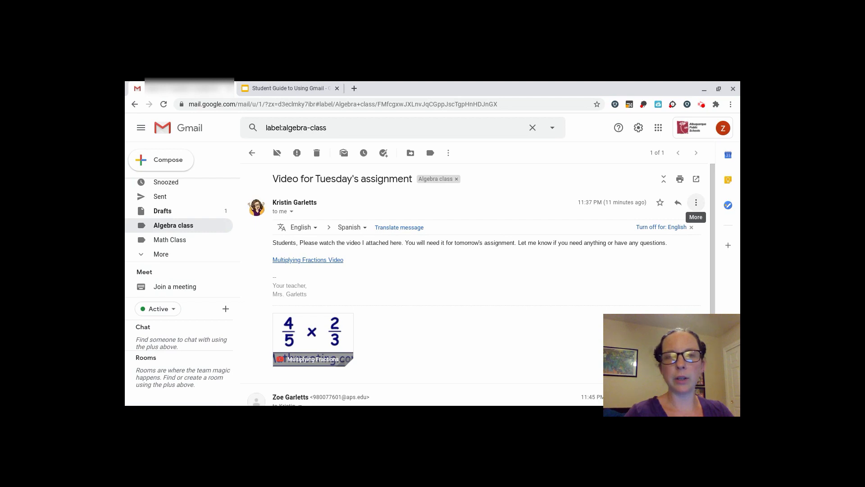
{"action": "left_click", "coordinate": [695, 202]}
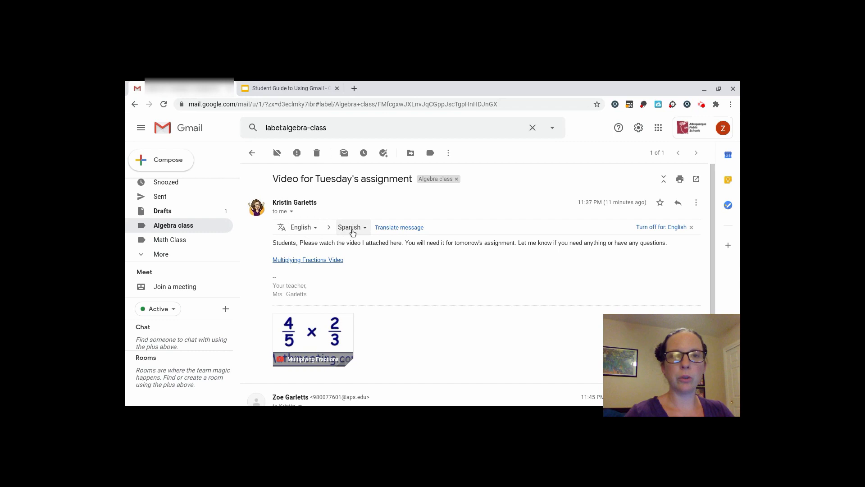
{"action": "left_click", "coordinate": [351, 227]}
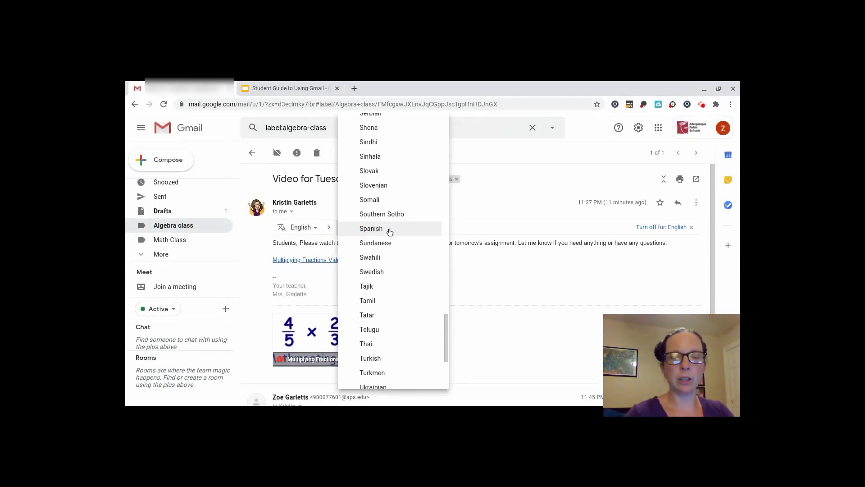
{"action": "left_click", "coordinate": [371, 228]}
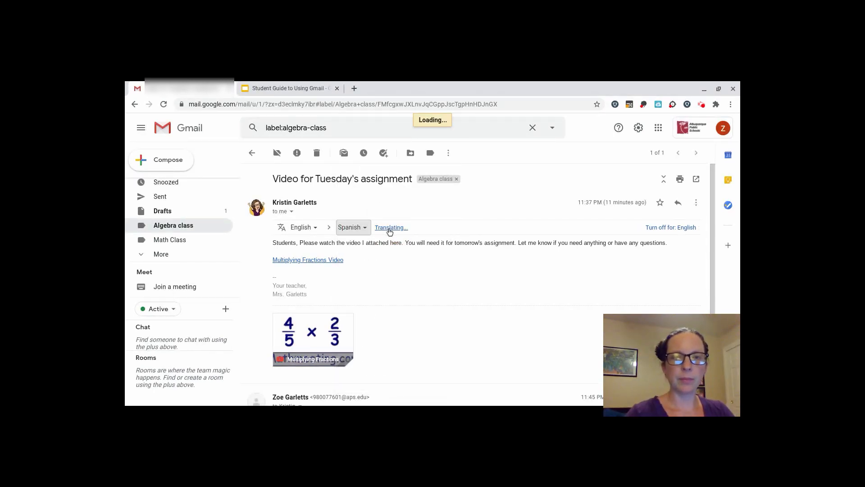
{"action": "left_click", "coordinate": [388, 227]}
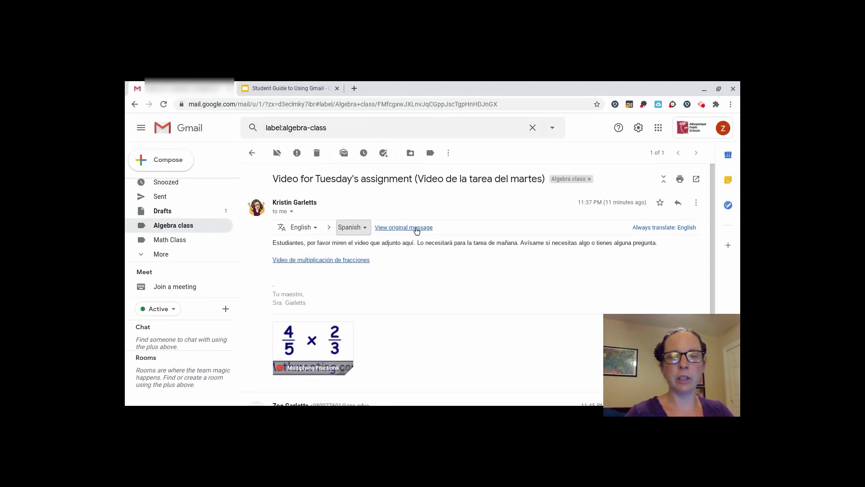
{"action": "left_click", "coordinate": [403, 227]}
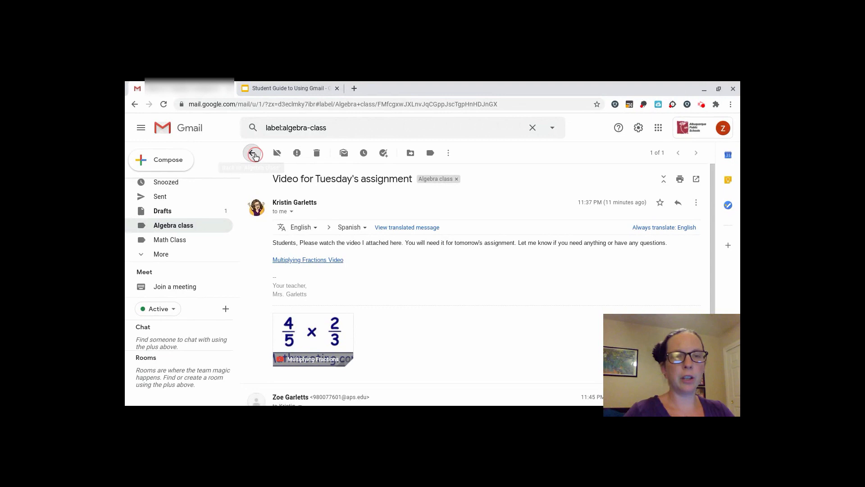
Return to the Algebra class list and scroll down Gmail's full General settings.
{"action": "left_click", "coordinate": [253, 152]}
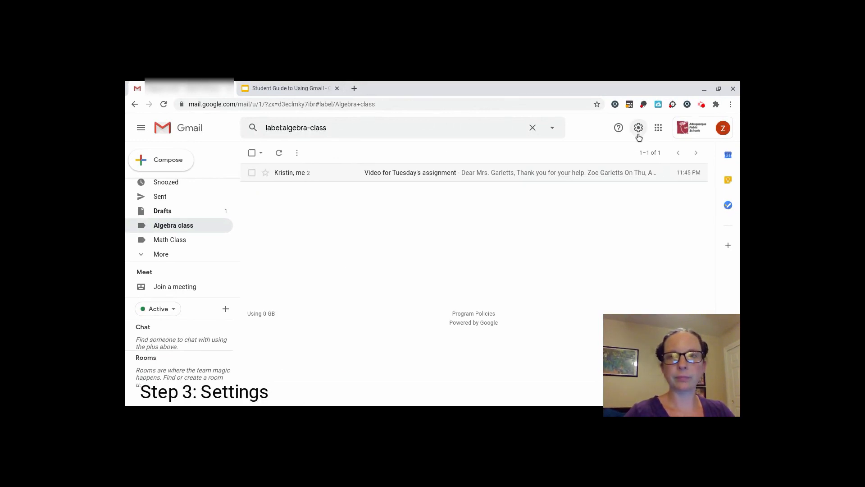
{"action": "mouse_move", "coordinate": [637, 127]}
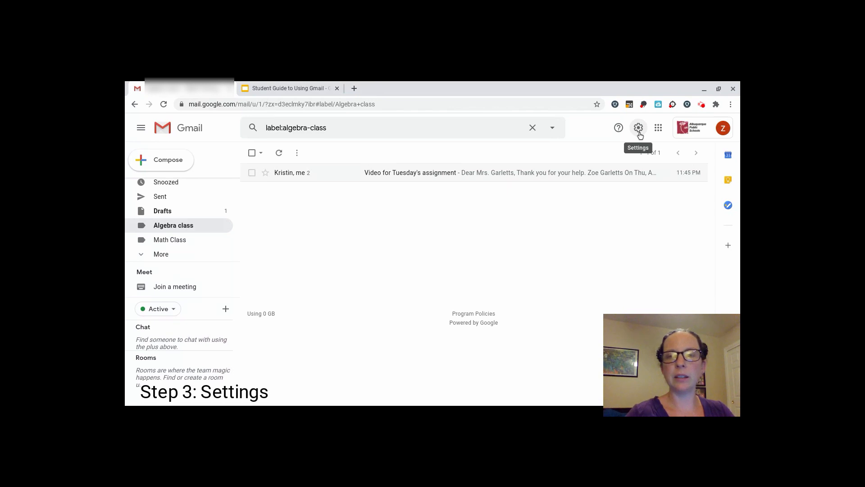
{"action": "left_click", "coordinate": [637, 127]}
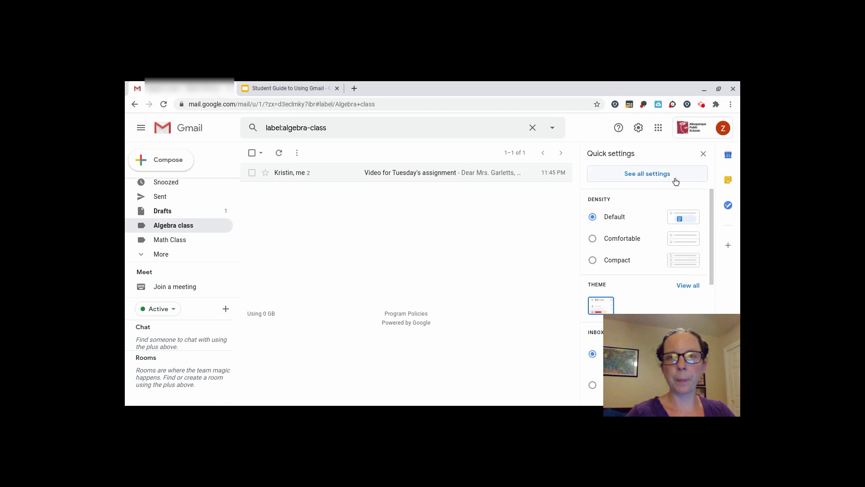
{"action": "left_click", "coordinate": [646, 173]}
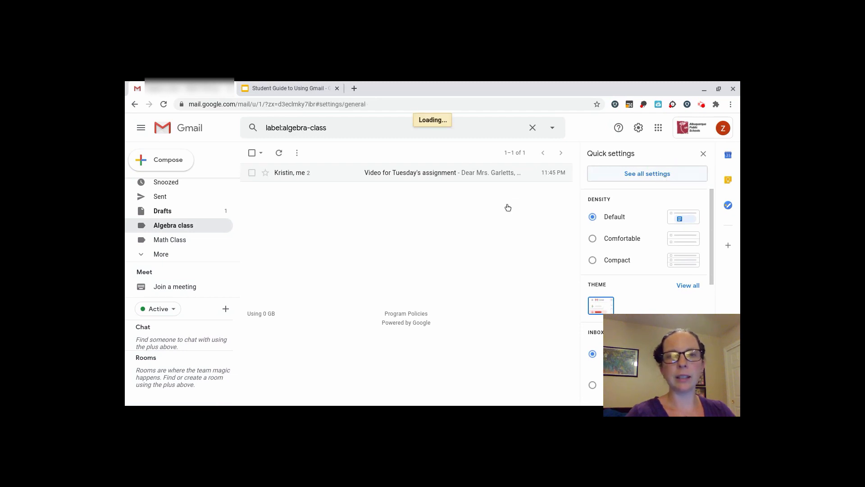
{"action": "left_click", "coordinate": [647, 173]}
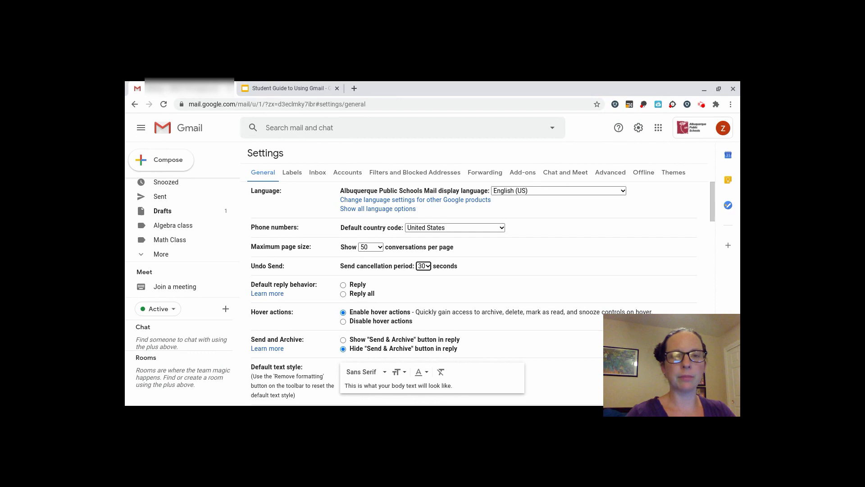
{"action": "scroll", "scroll_direction": "down", "scroll_amount": 3}
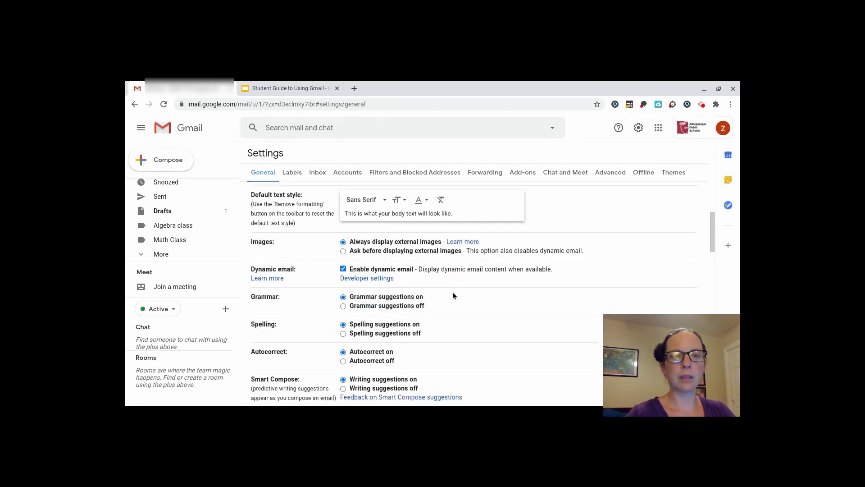
{"action": "scroll", "scroll_direction": "down", "scroll_amount": 3}
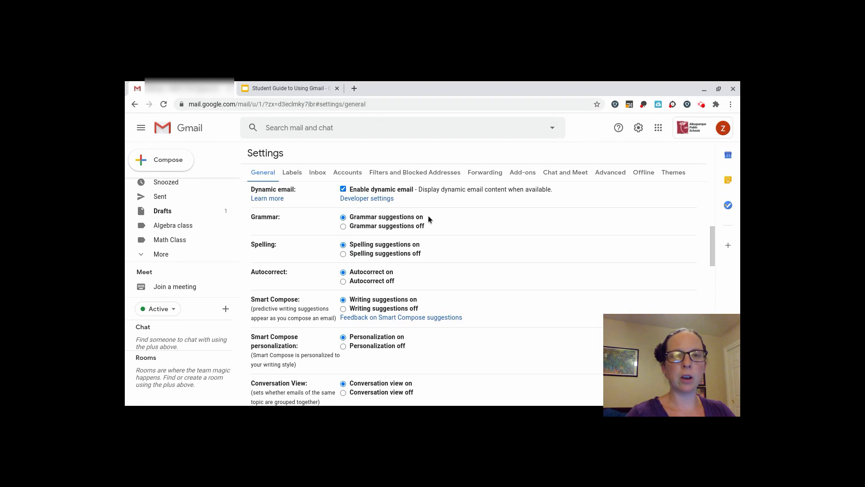
{"action": "mouse_move", "coordinate": [425, 247]}
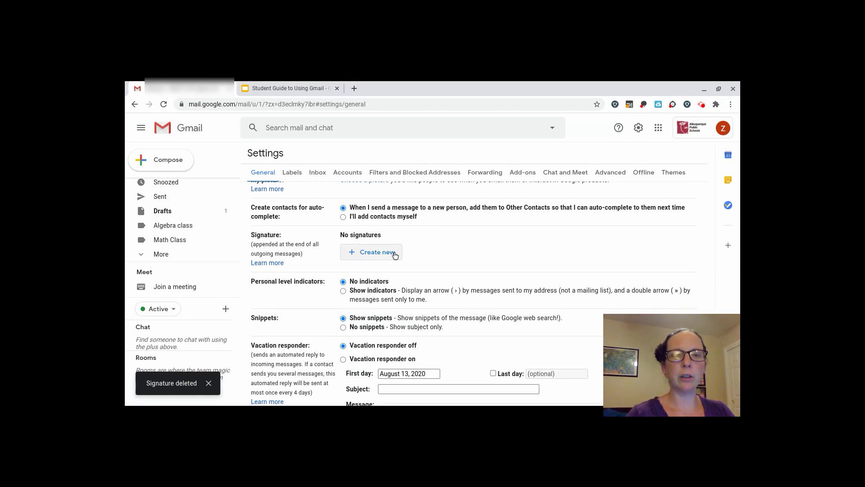
Create a new Gmail signature named 'Zoe'.
{"action": "left_click", "coordinate": [371, 251]}
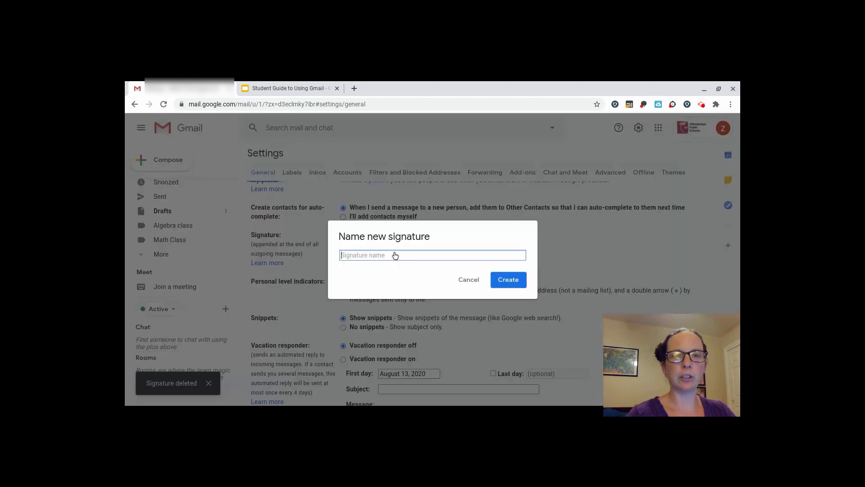
{"action": "type", "text": "Zoe"}
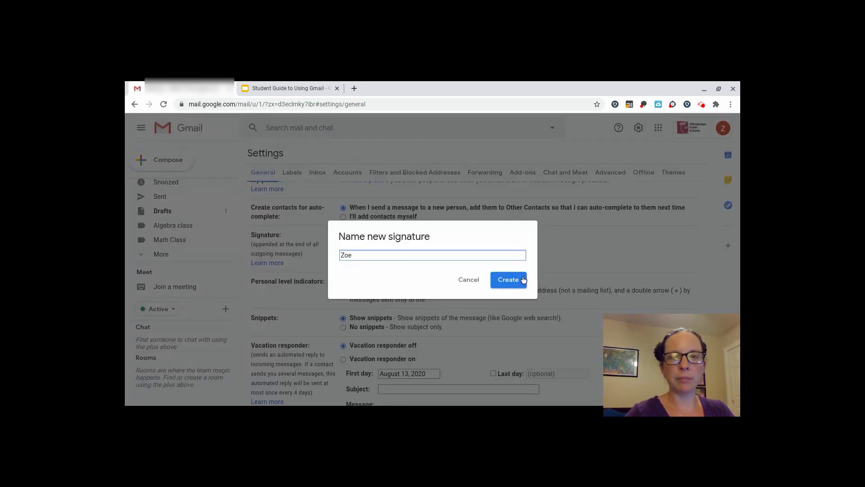
{"action": "left_click", "coordinate": [507, 279]}
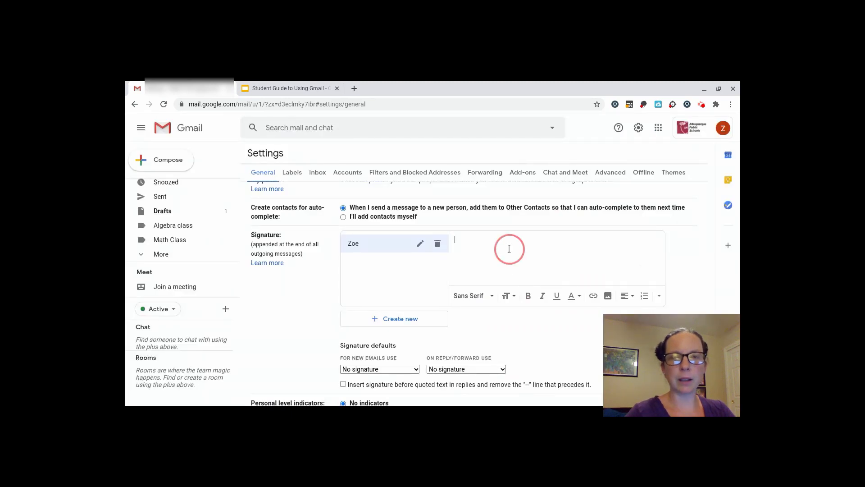
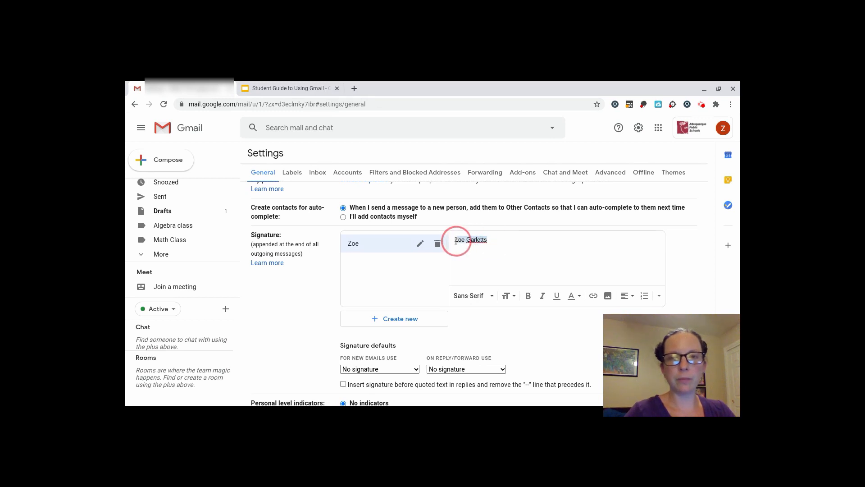
{"action": "mouse_move", "coordinate": [506, 295]}
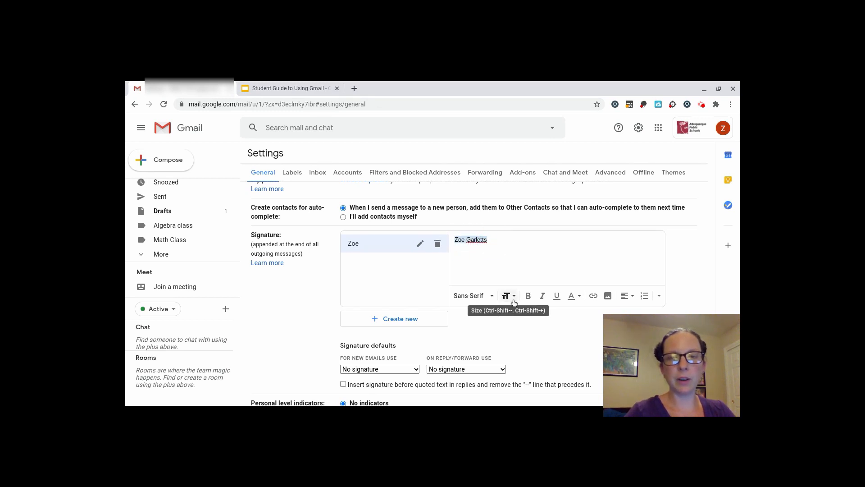
{"action": "left_click", "coordinate": [471, 295]}
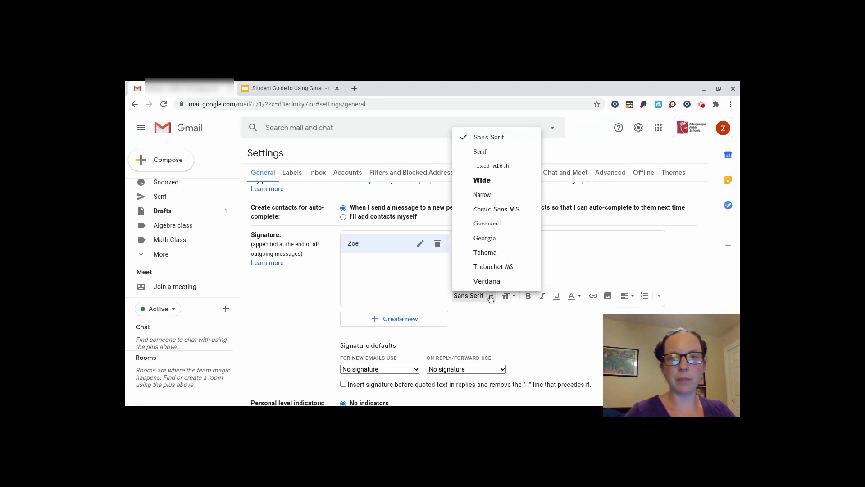
{"action": "left_click", "coordinate": [484, 252]}
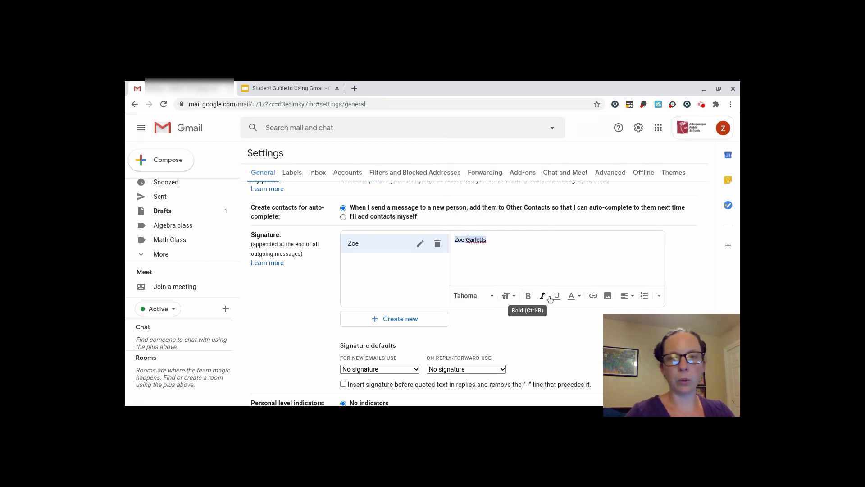
{"action": "mouse_move", "coordinate": [608, 296]}
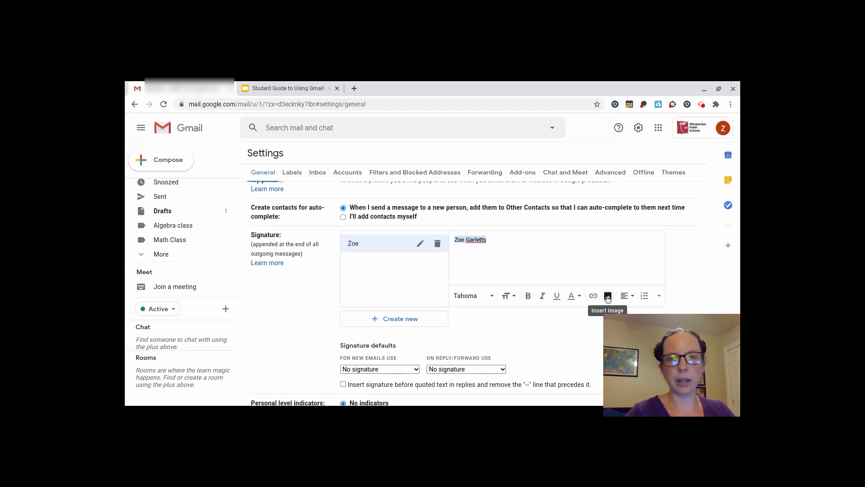
{"action": "mouse_move", "coordinate": [539, 321]}
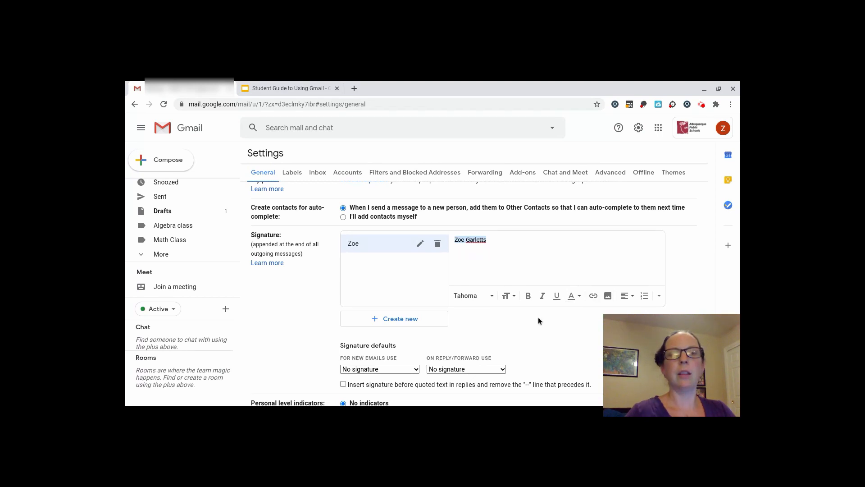
{"action": "scroll", "scroll_direction": "down", "scroll_amount": 3}
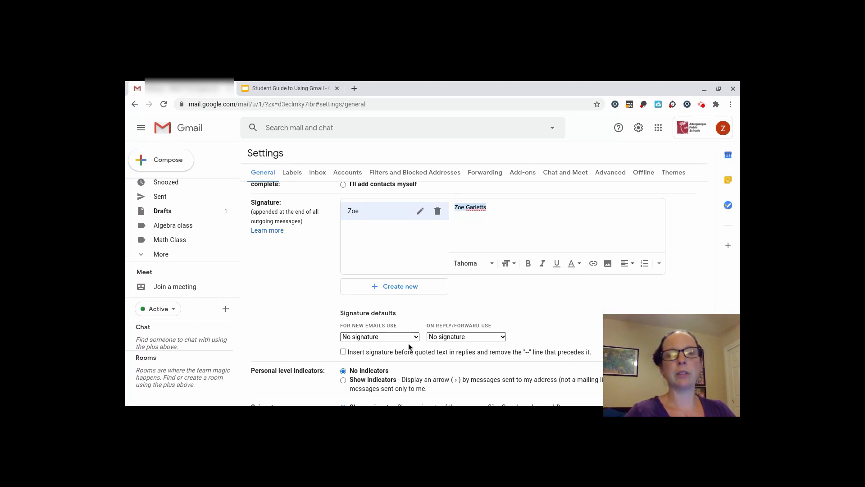
Make Zoe the default signature for new emails and replies, save, and compose a message.
{"action": "left_click", "coordinate": [379, 337]}
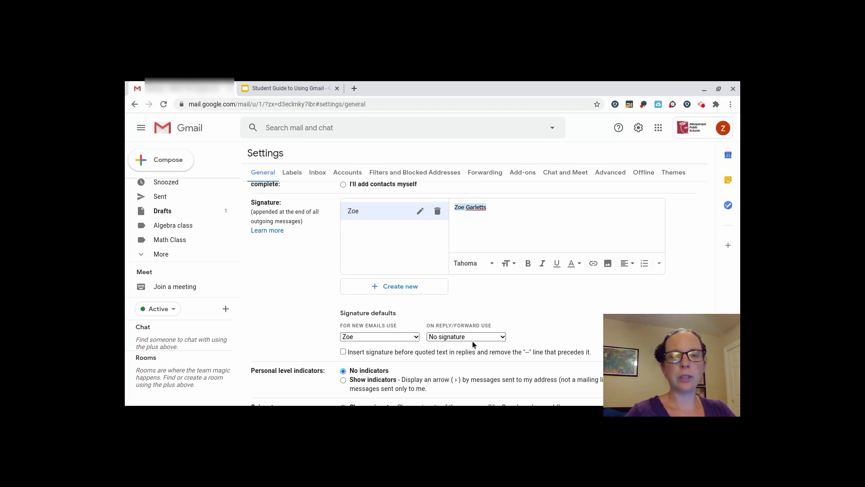
{"action": "left_click", "coordinate": [465, 336]}
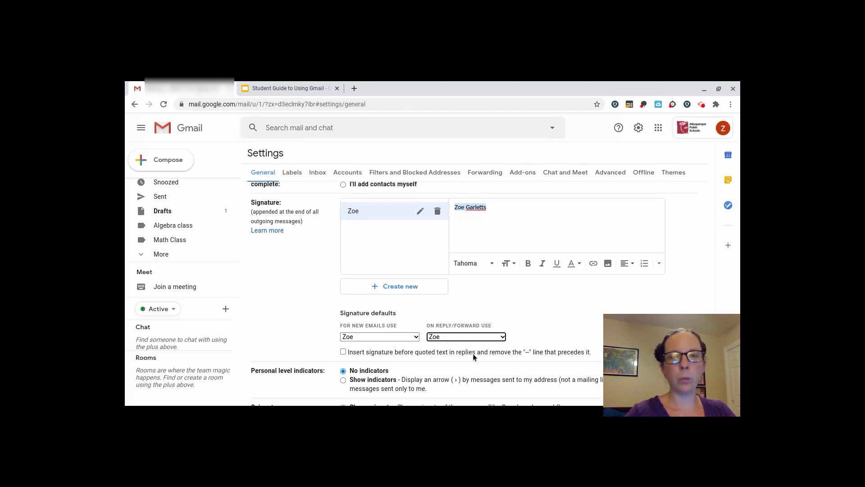
{"action": "scroll", "scroll_direction": "down", "scroll_amount": 3}
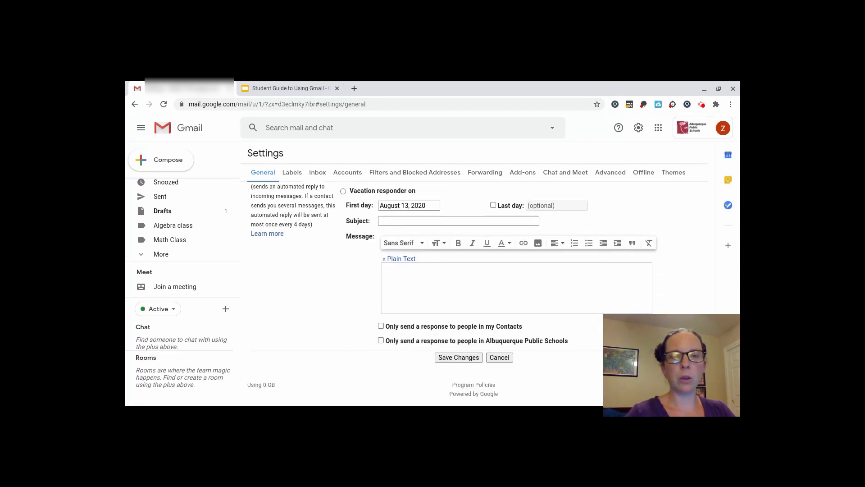
{"action": "left_click", "coordinate": [173, 226]}
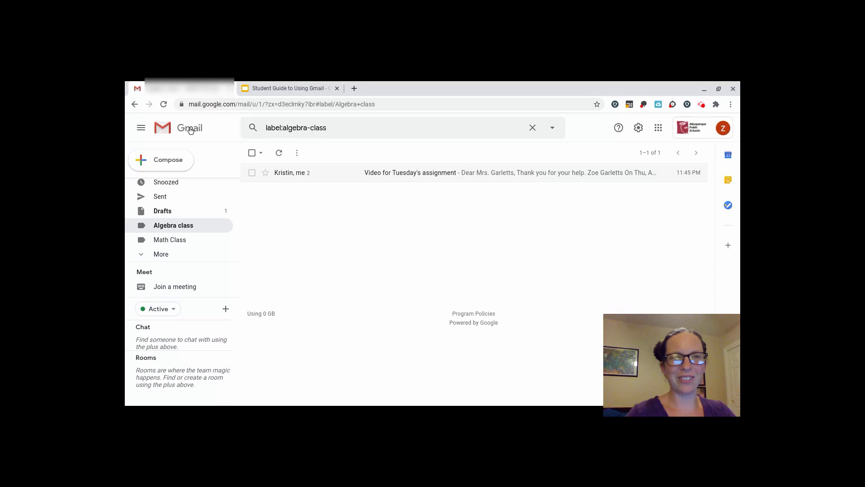
{"action": "left_click", "coordinate": [167, 160]}
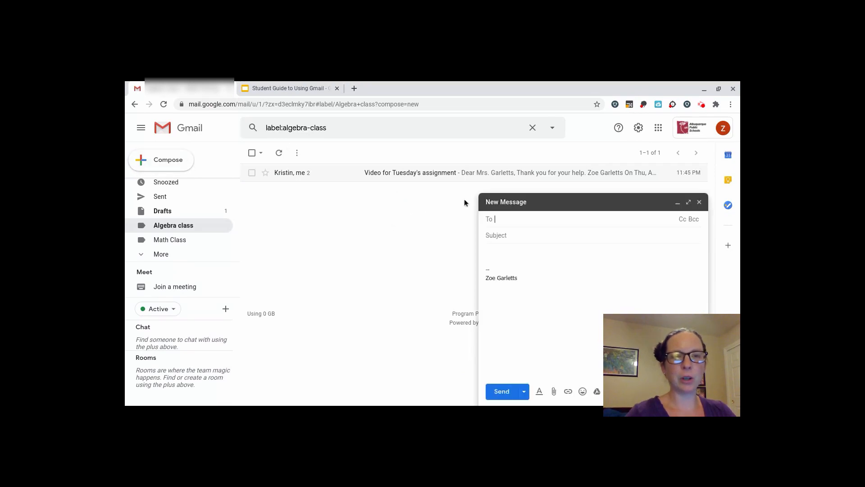